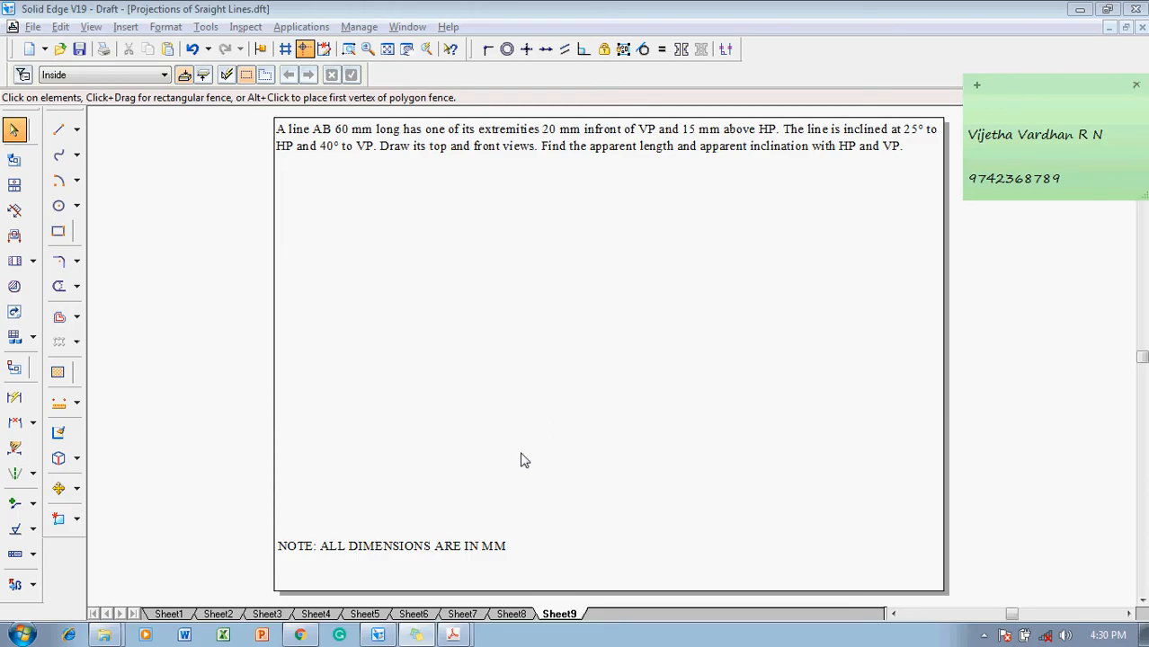
- Enter the data lines: true length 60 mm, loci 15 and 20 mm, θ 25°, φ 40°
click(1007, 112)
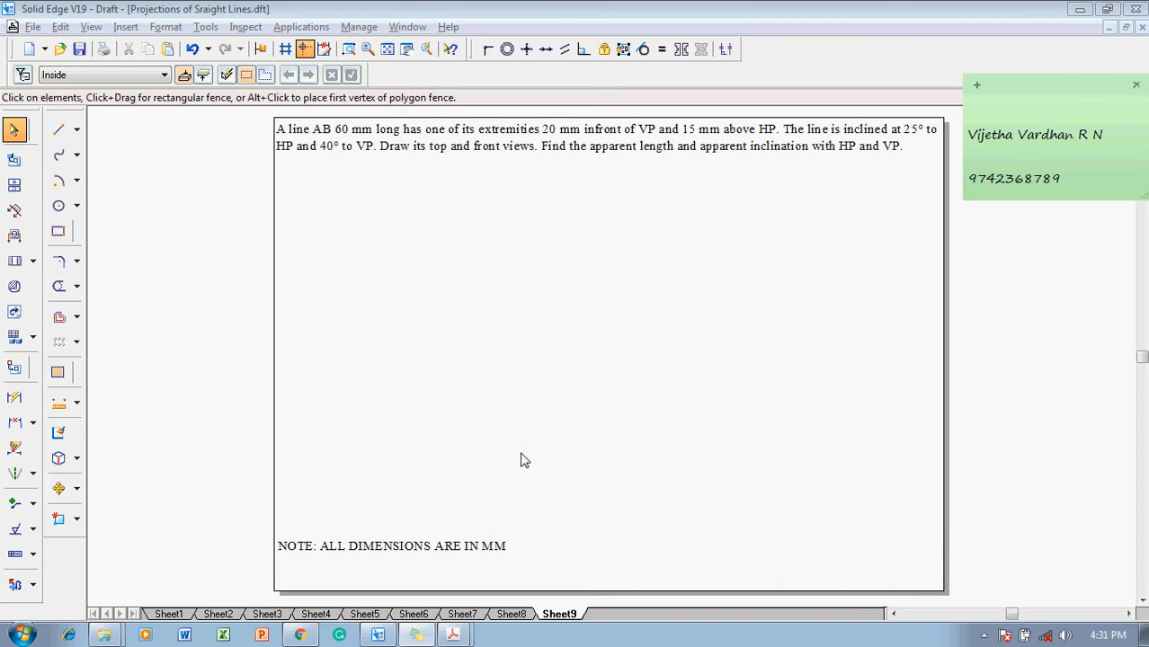
click(1136, 85)
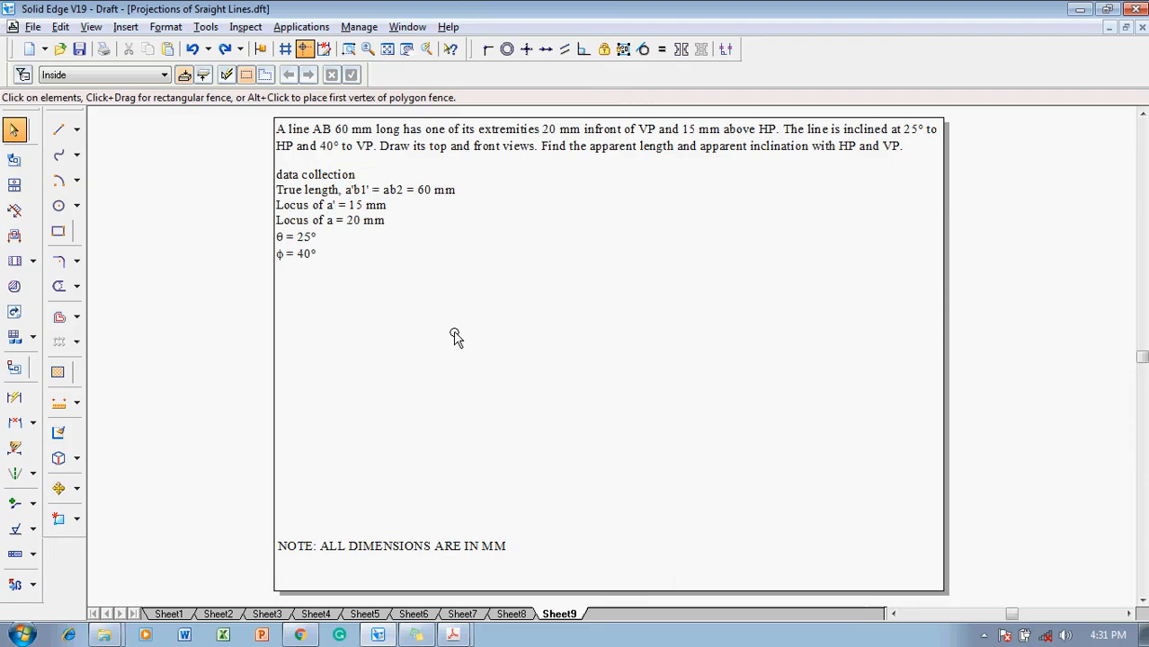
mouse_move(418, 277)
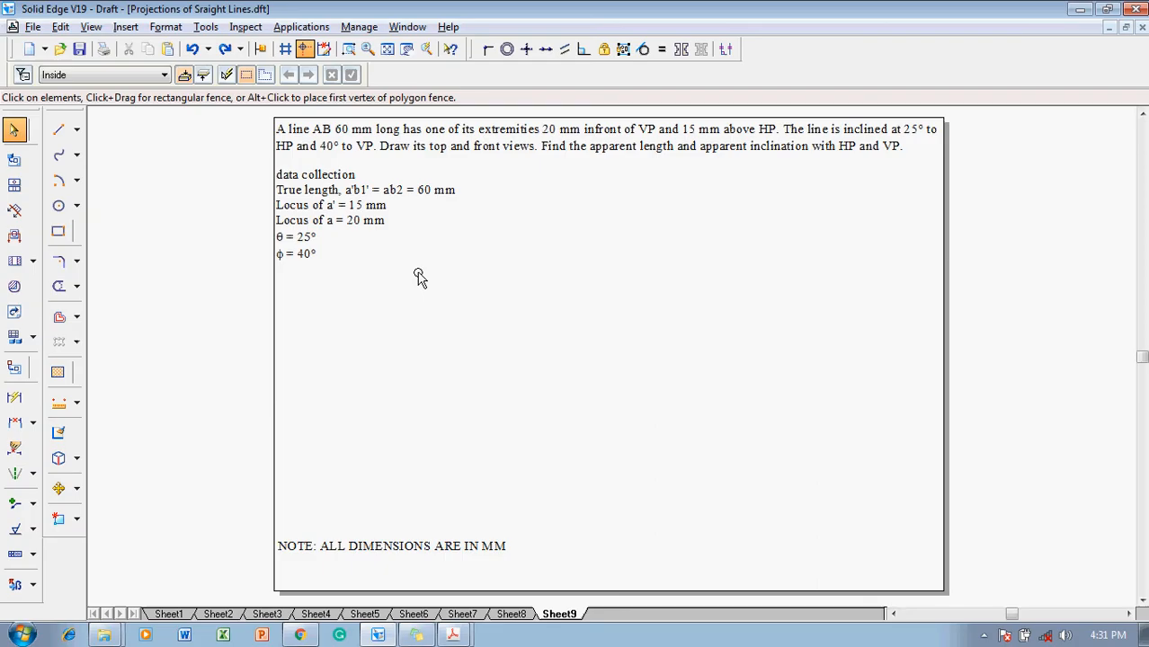
mouse_move(249, 245)
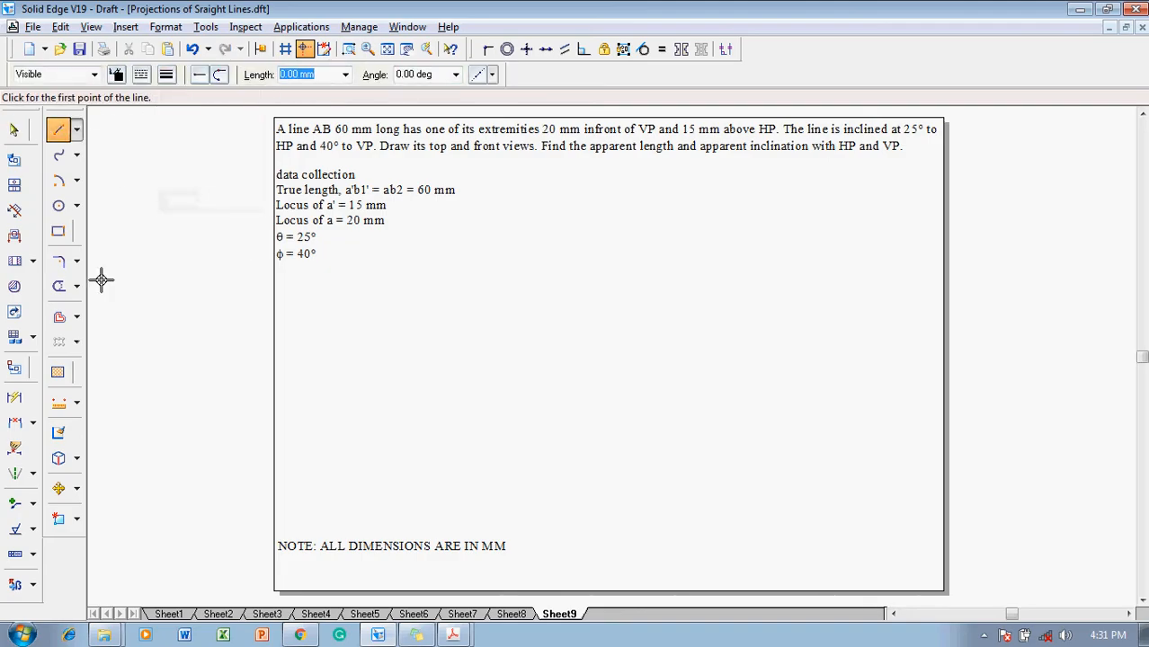
- Draw the XY line with loci 15 mm above and 20 mm below, and dimension them
click(32, 585)
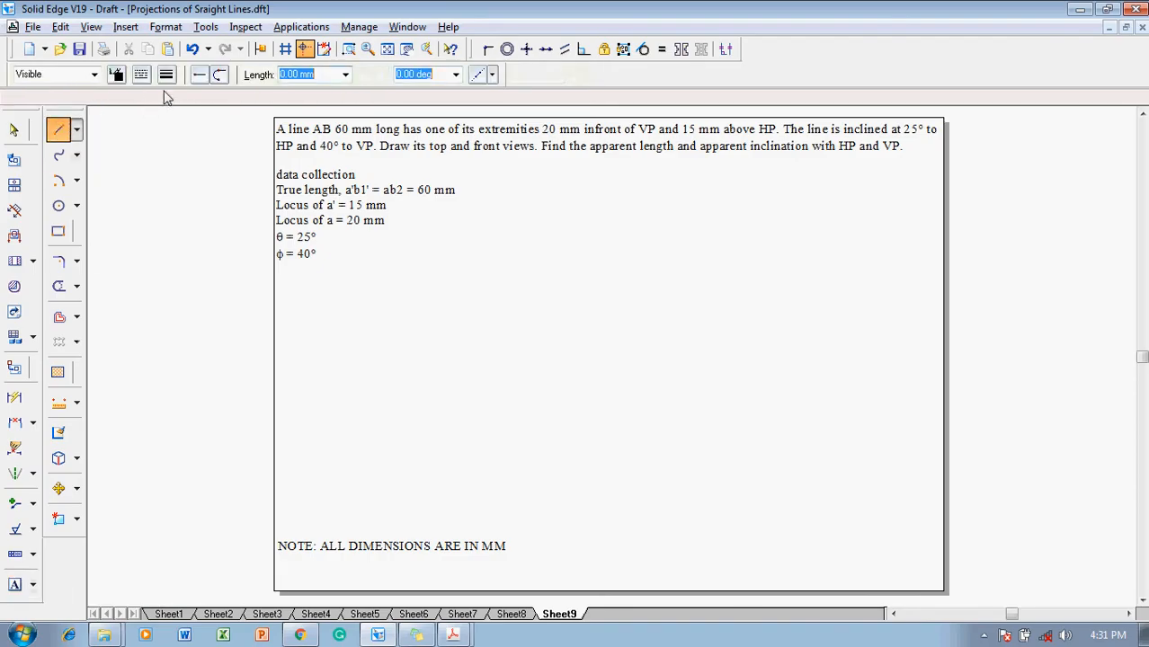
click(58, 130)
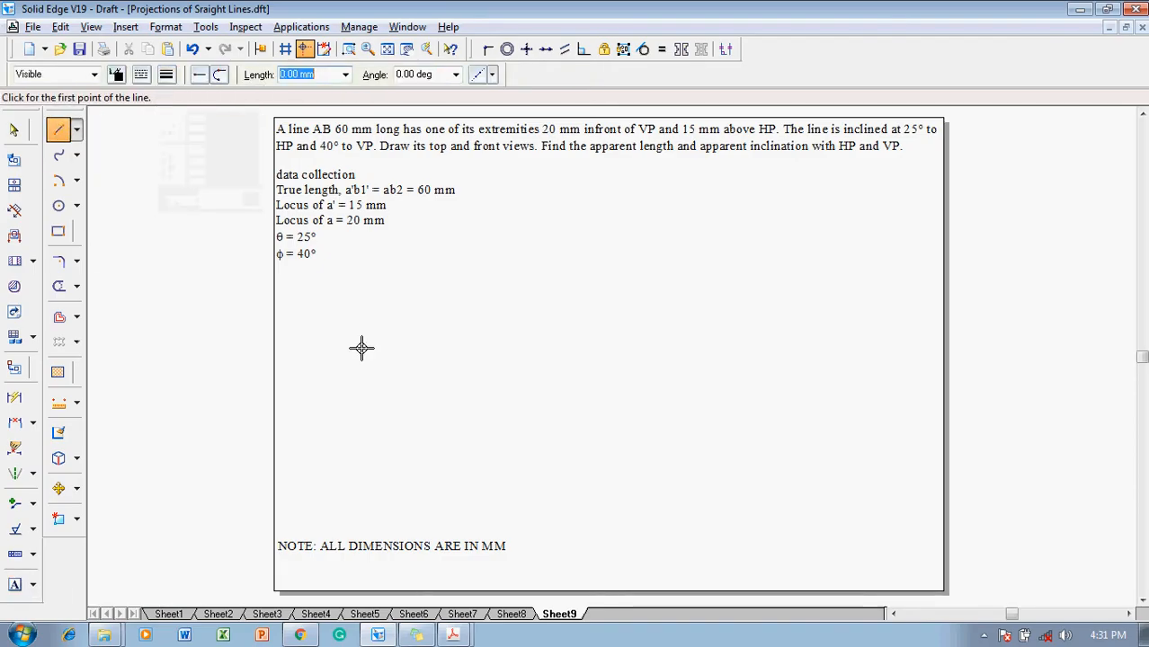
mouse_move(447, 389)
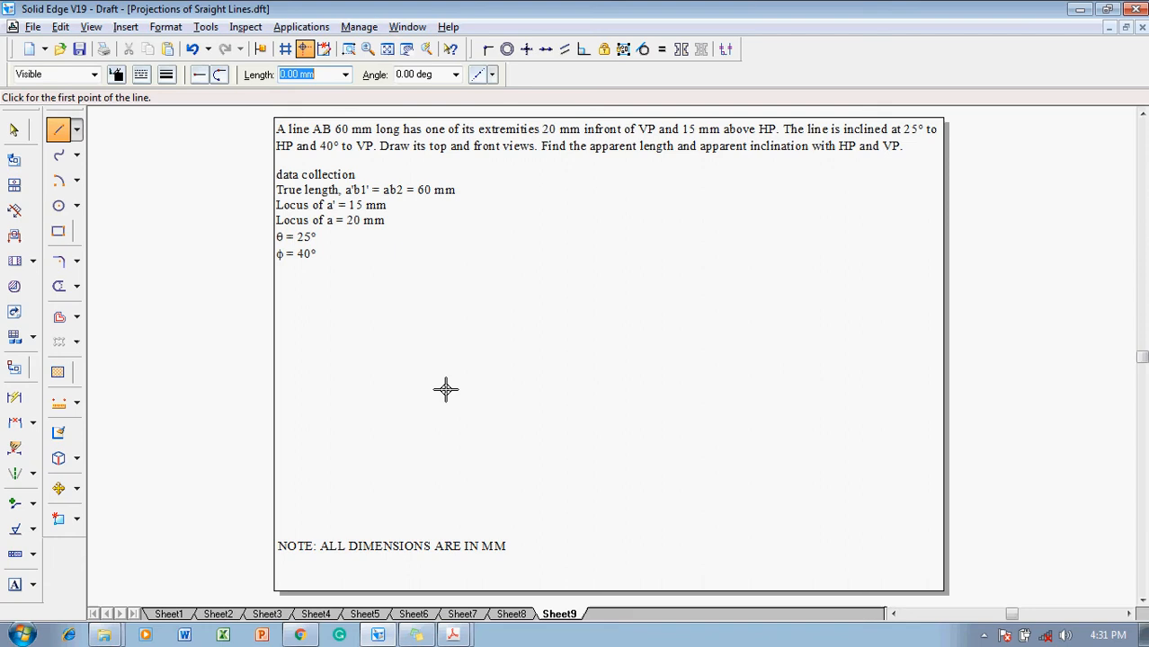
click(446, 389)
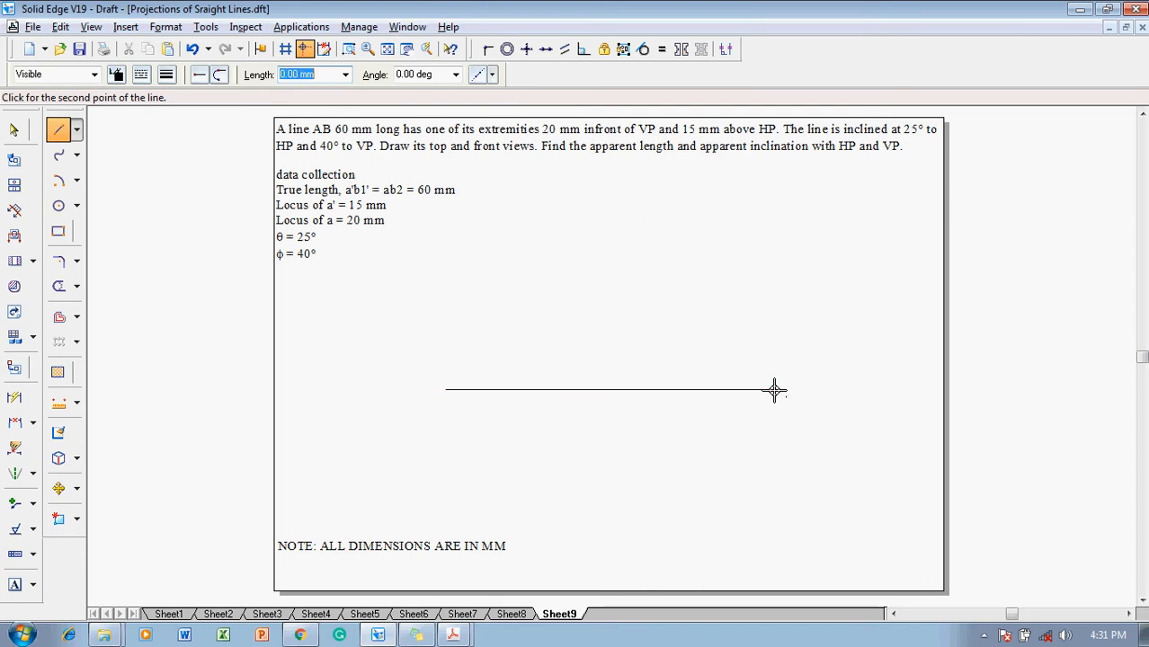
click(775, 390)
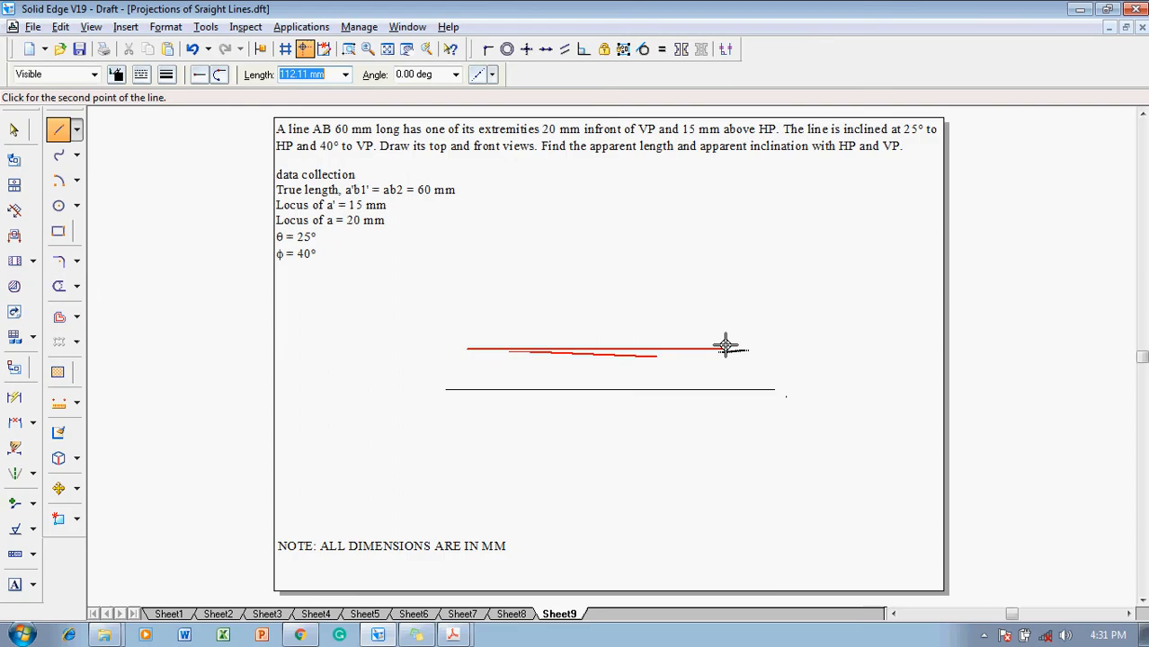
click(725, 346)
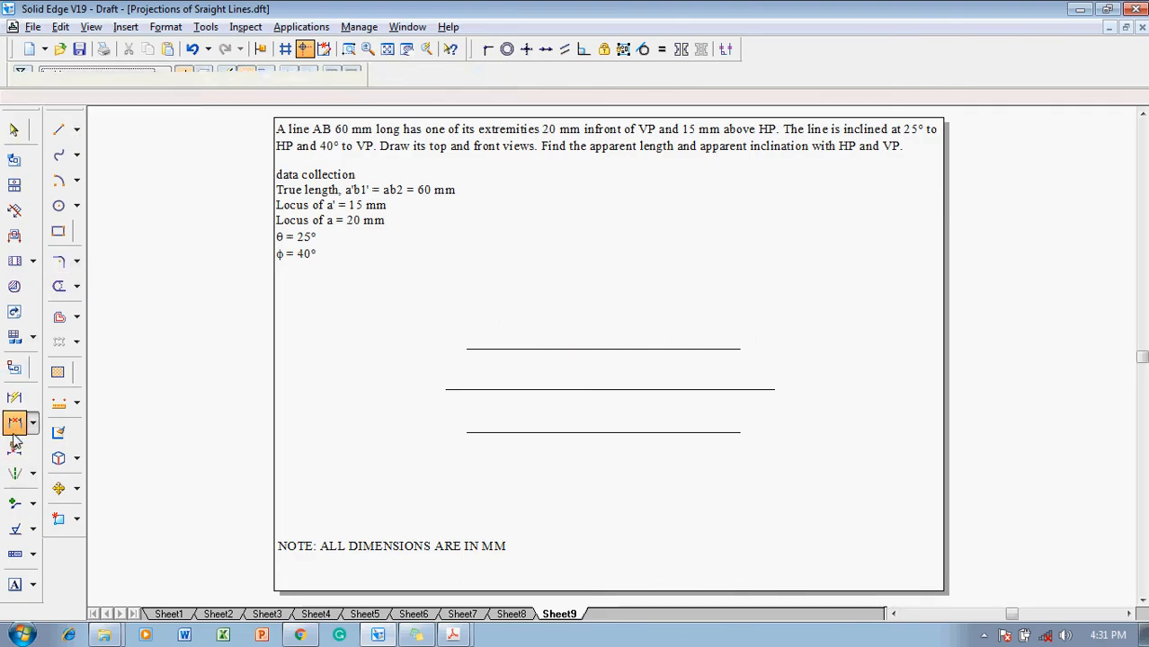
click(14, 423)
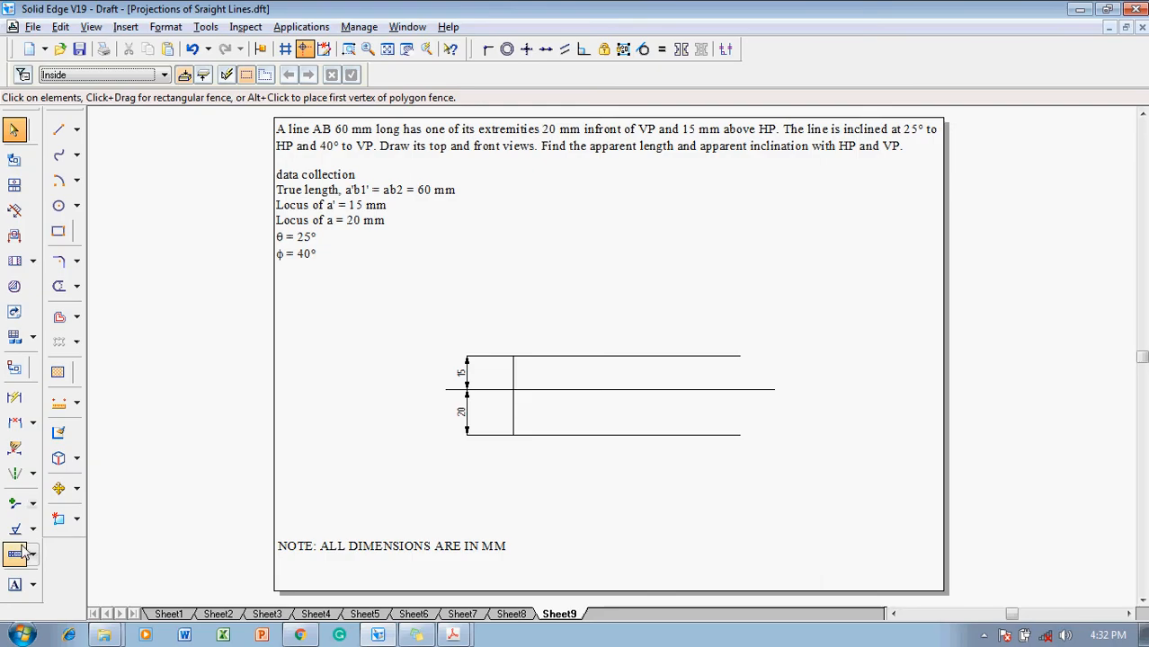
- Label the projector ends a' on the upper locus and a on the lower locus
click(14, 584)
text(p')
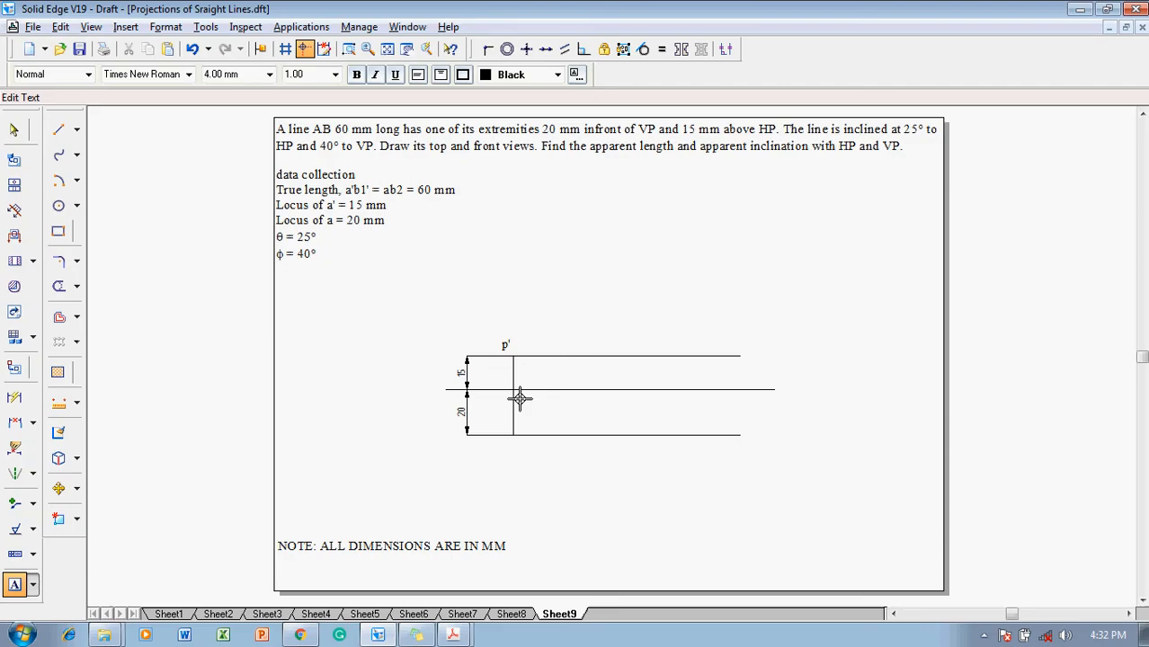
mouse_move(503, 440)
text(a)
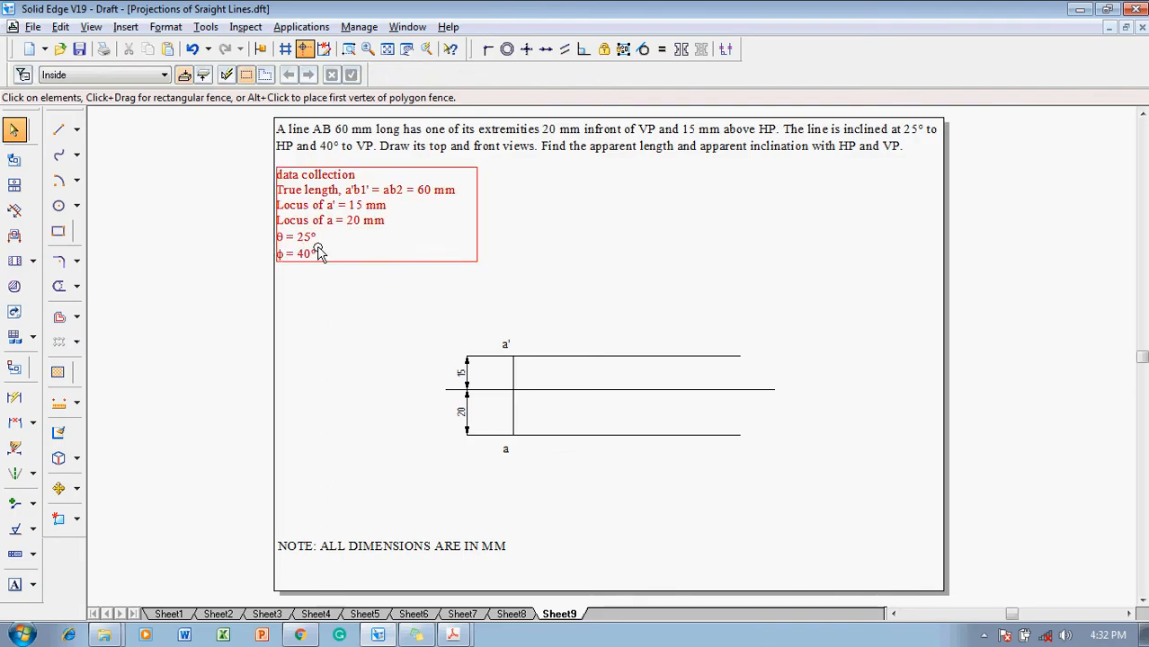
mouse_move(304, 253)
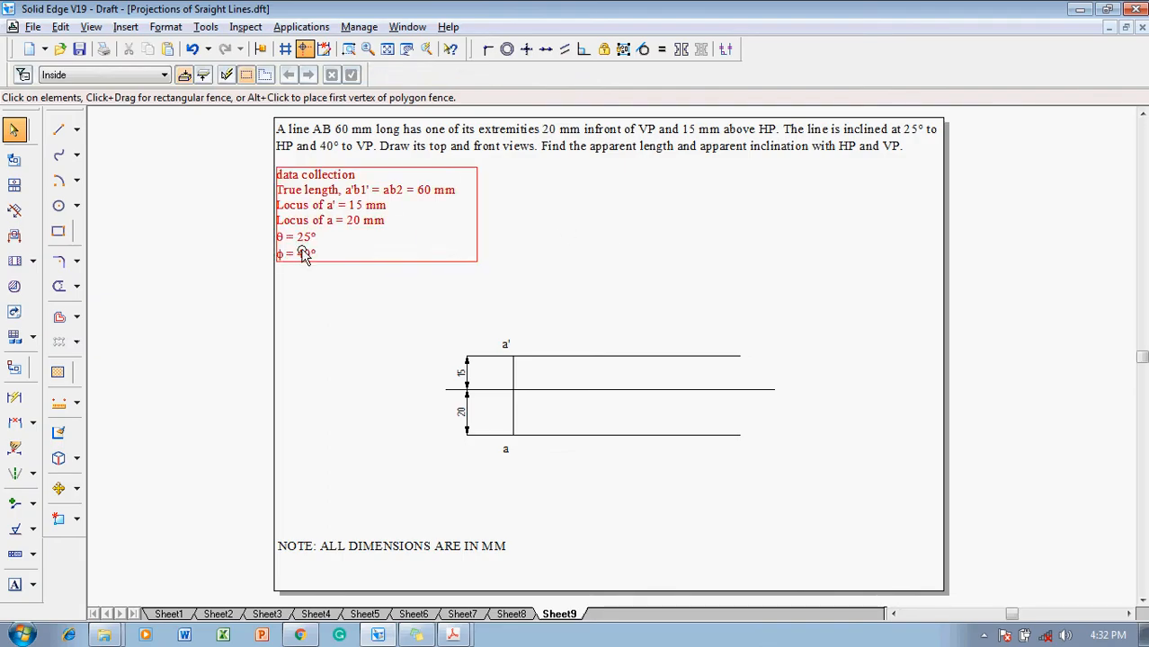
click(58, 155)
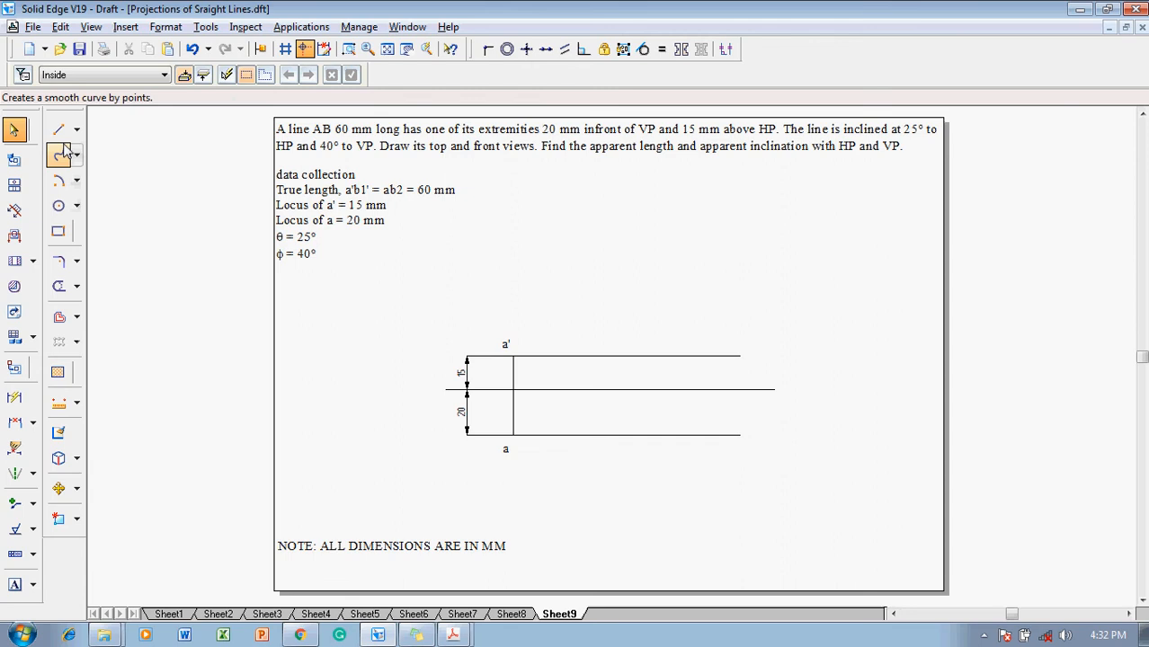
- Draw thick 60 mm lines at 25° from a' and 40° from a, labelled b1' and b2
click(58, 129)
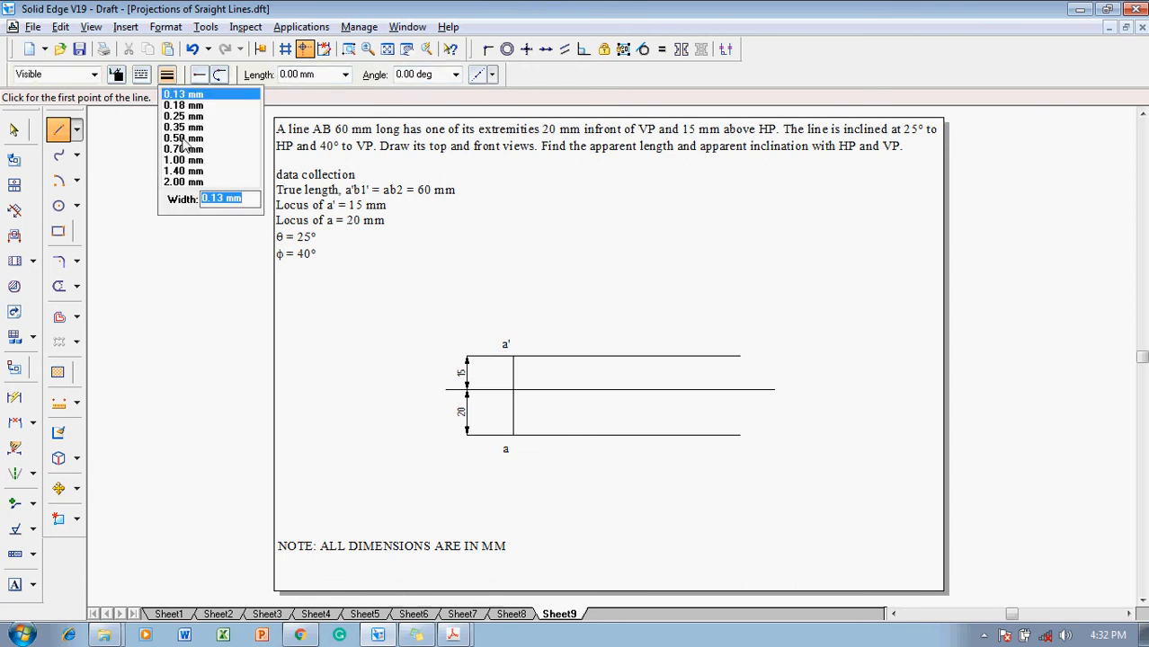
click(514, 357)
text(-4)
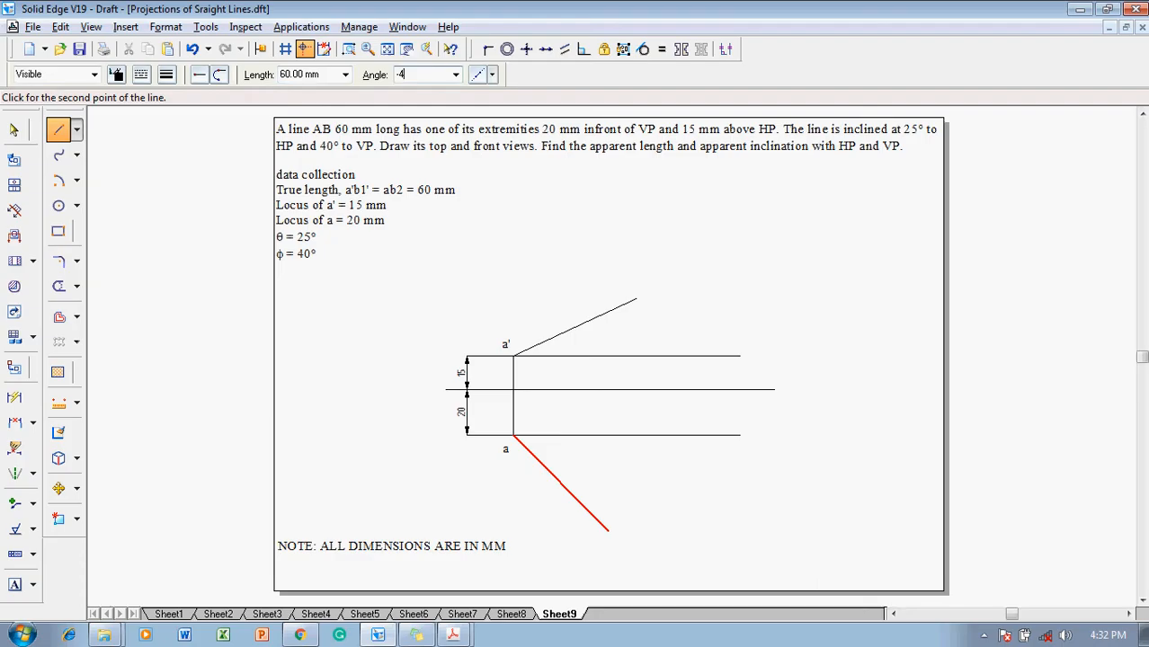
click(14, 129)
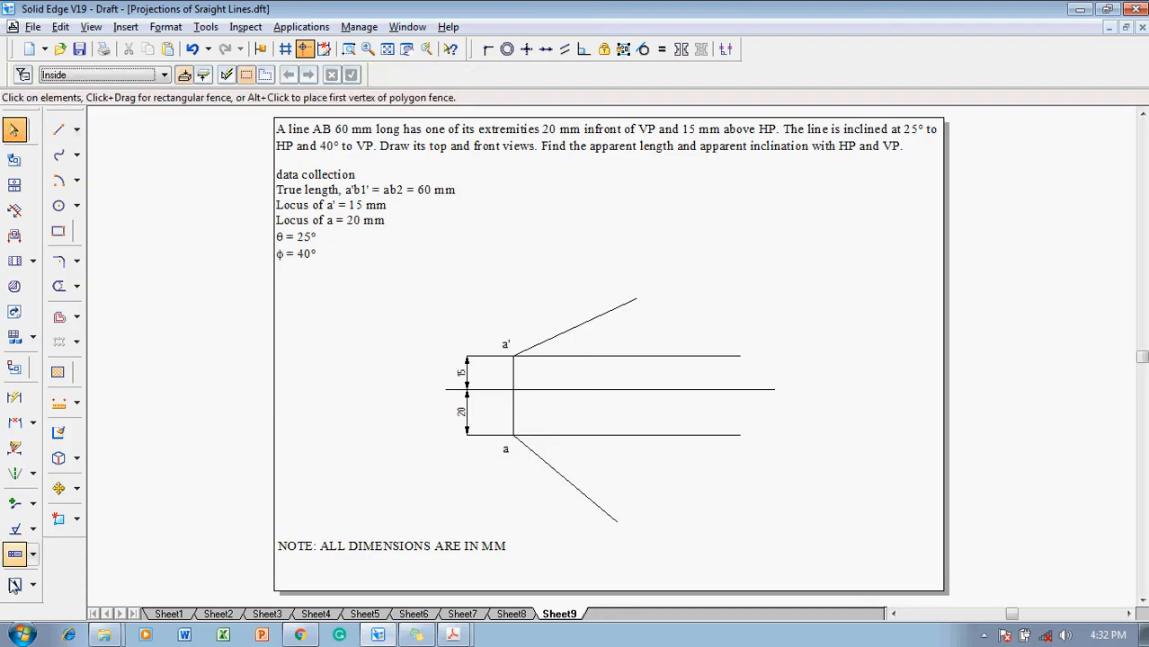
click(14, 585)
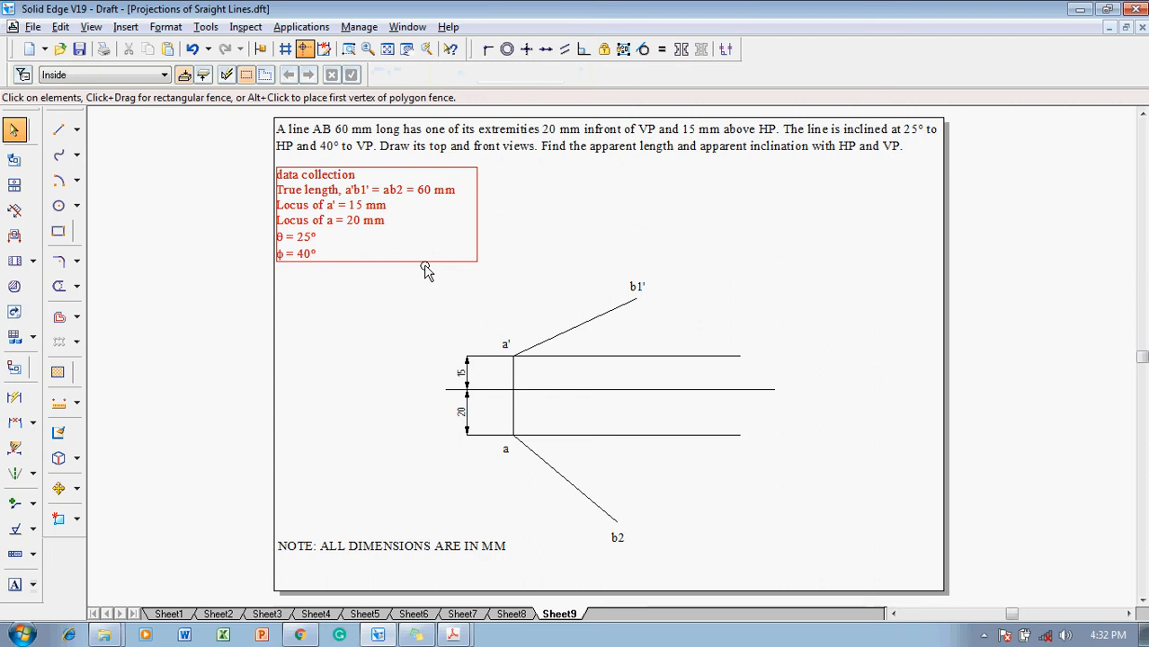
- Draw the horizontal locus through b1' and projectors from b1' and b2 toward XY
click(58, 130)
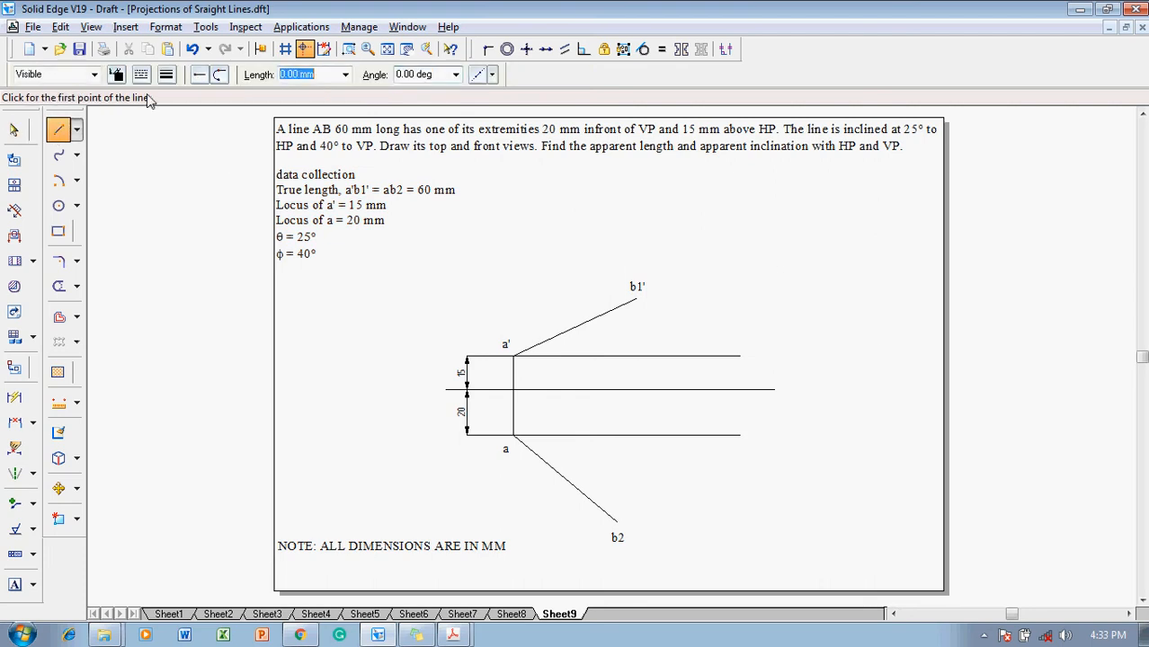
mouse_move(495, 422)
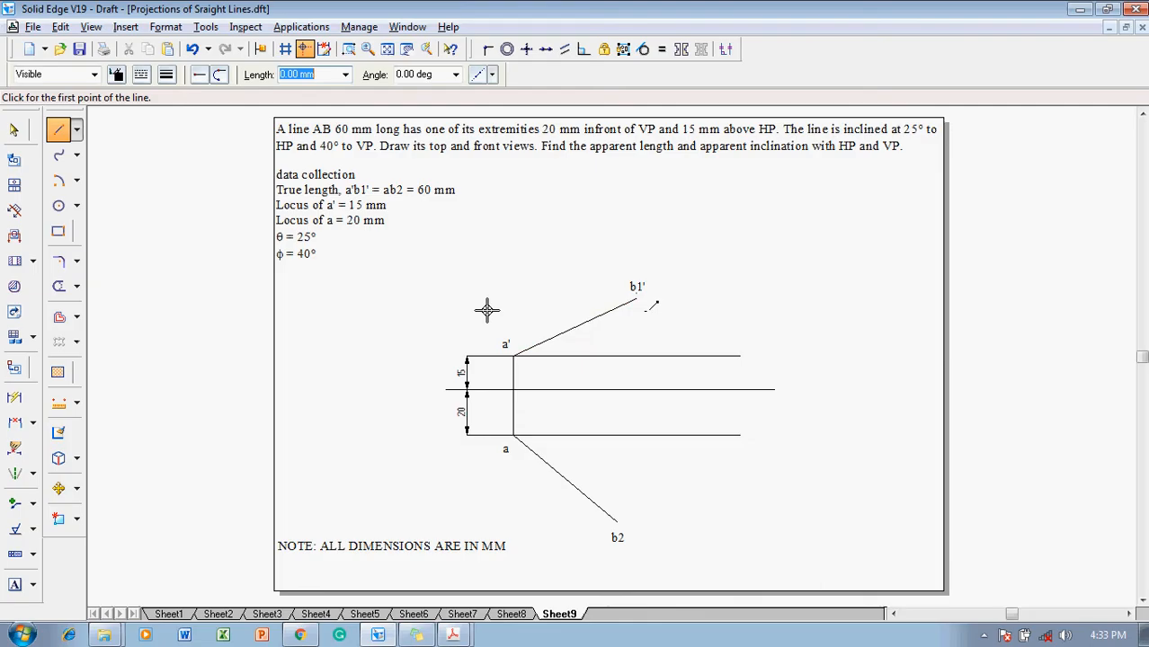
click(467, 298)
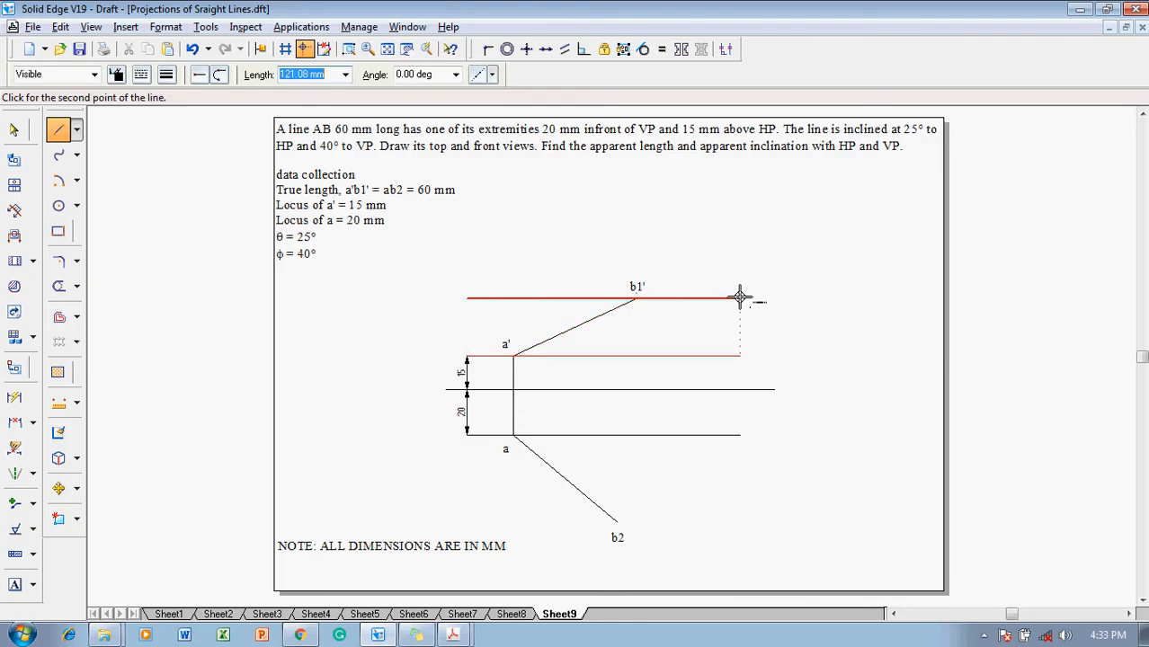
click(740, 296)
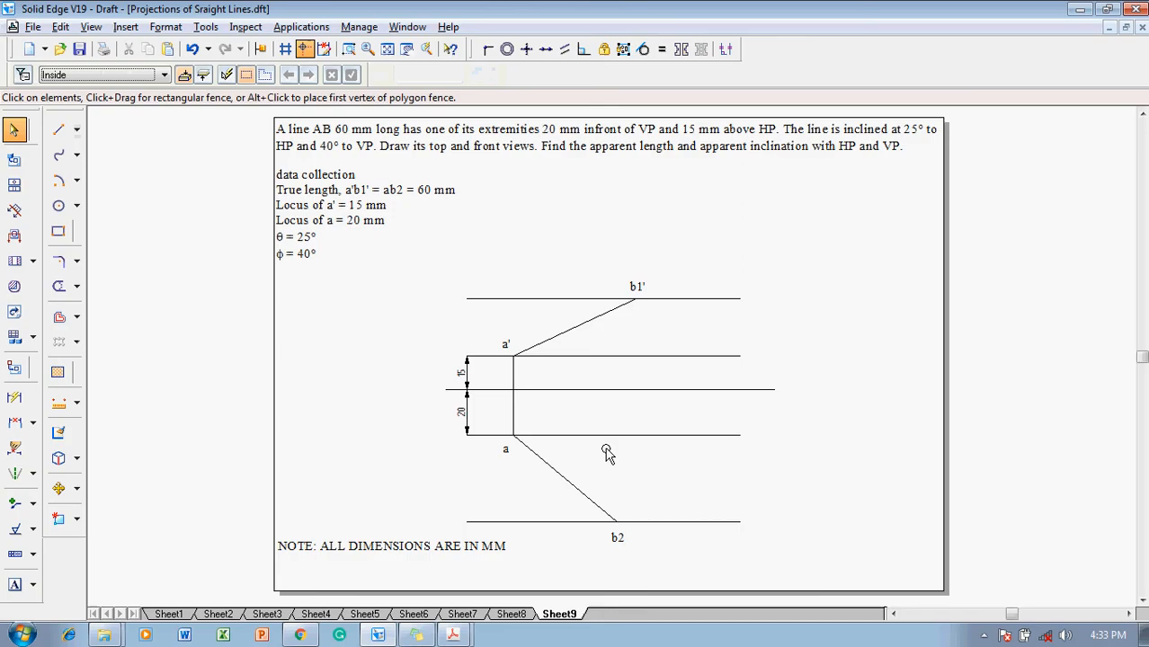
click(59, 130)
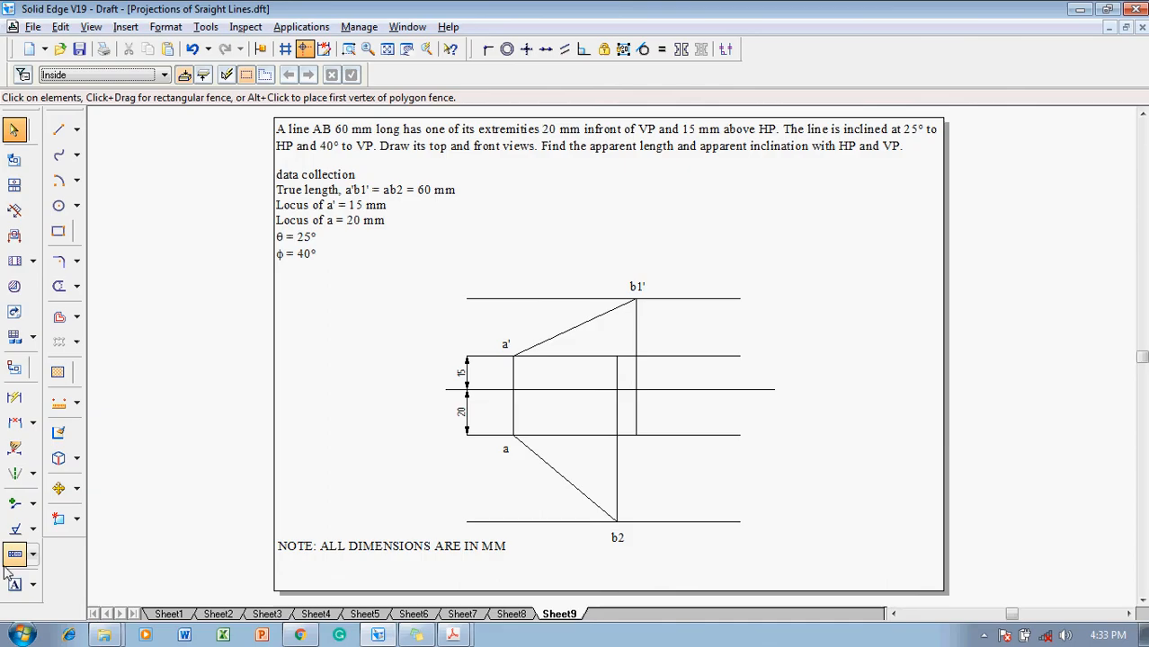
- Label b2', b1, b', b and draw thick final views a'b' and ab
click(14, 584)
text(b2')
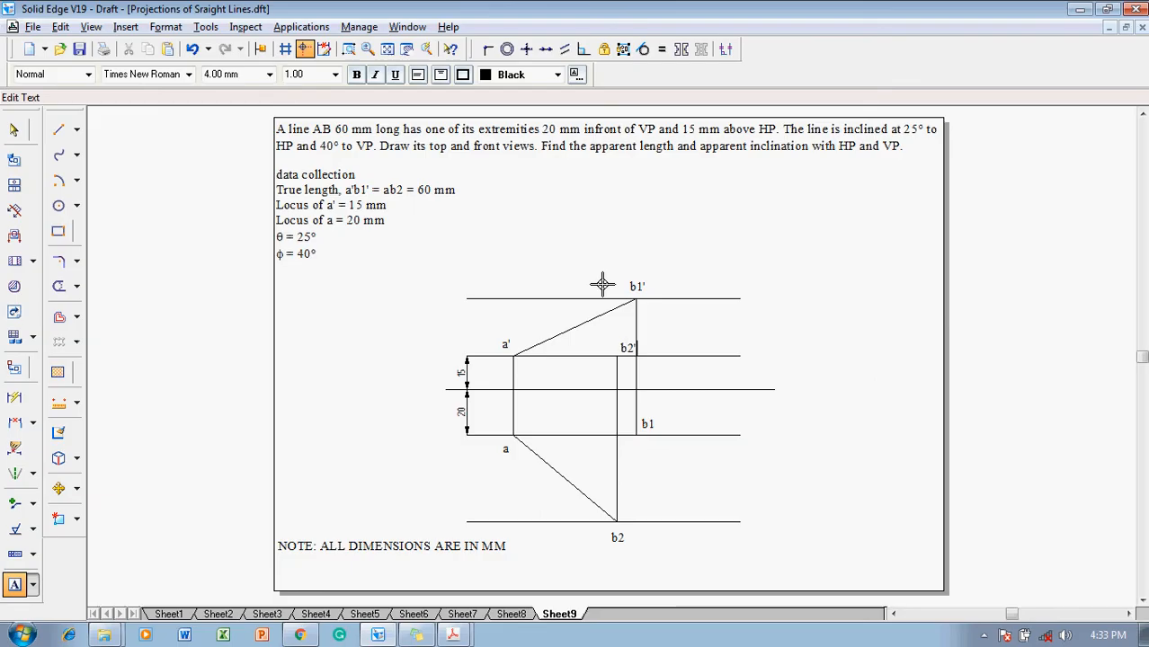
mouse_move(595, 279)
text(b')
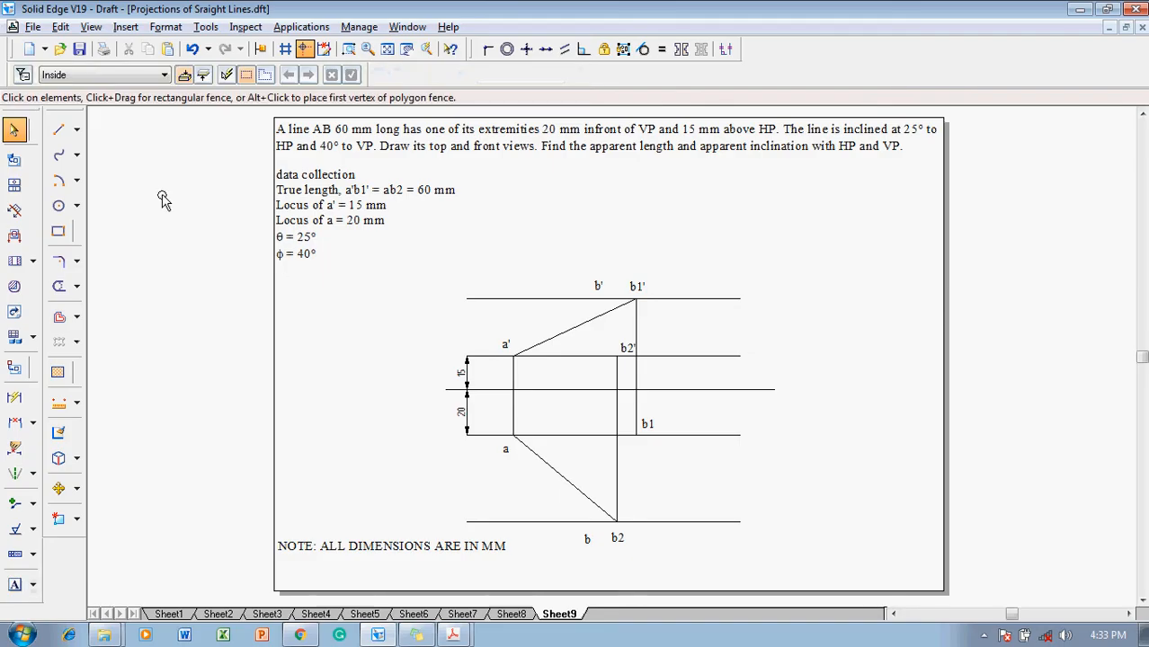
click(59, 180)
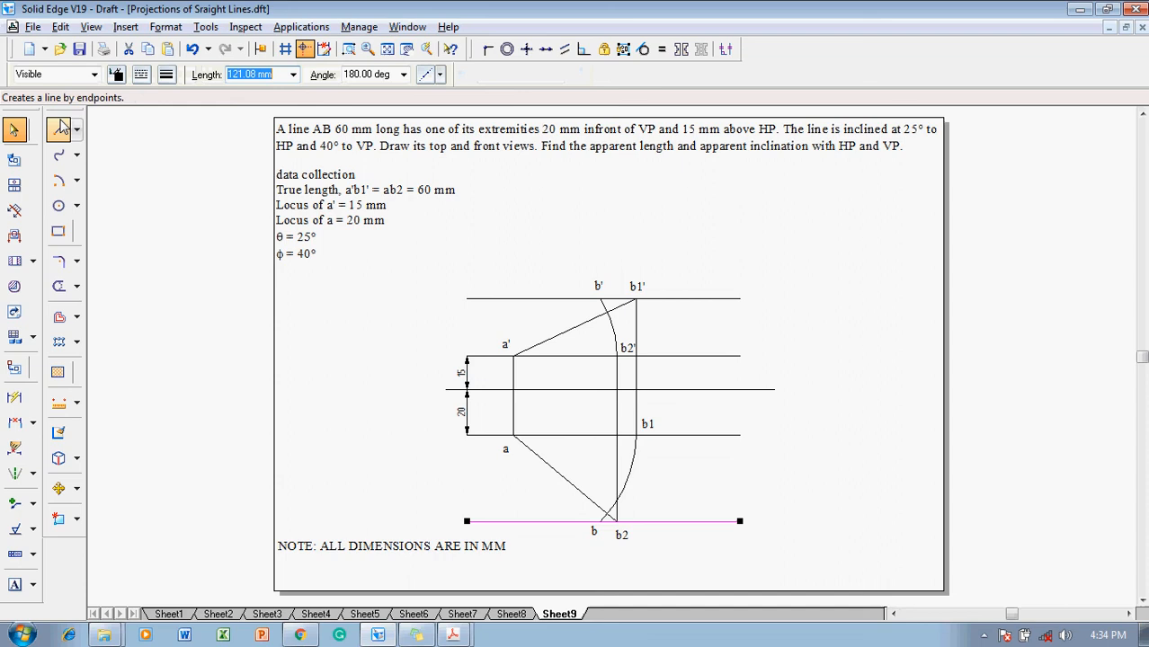
click(167, 74)
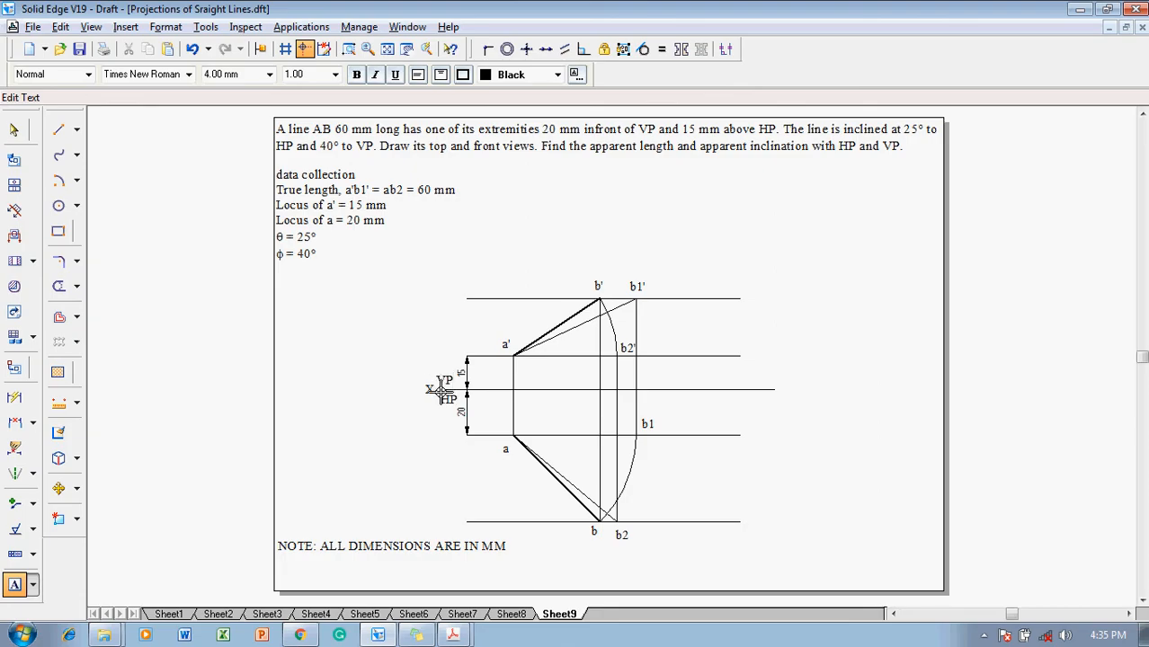
mouse_move(780, 386)
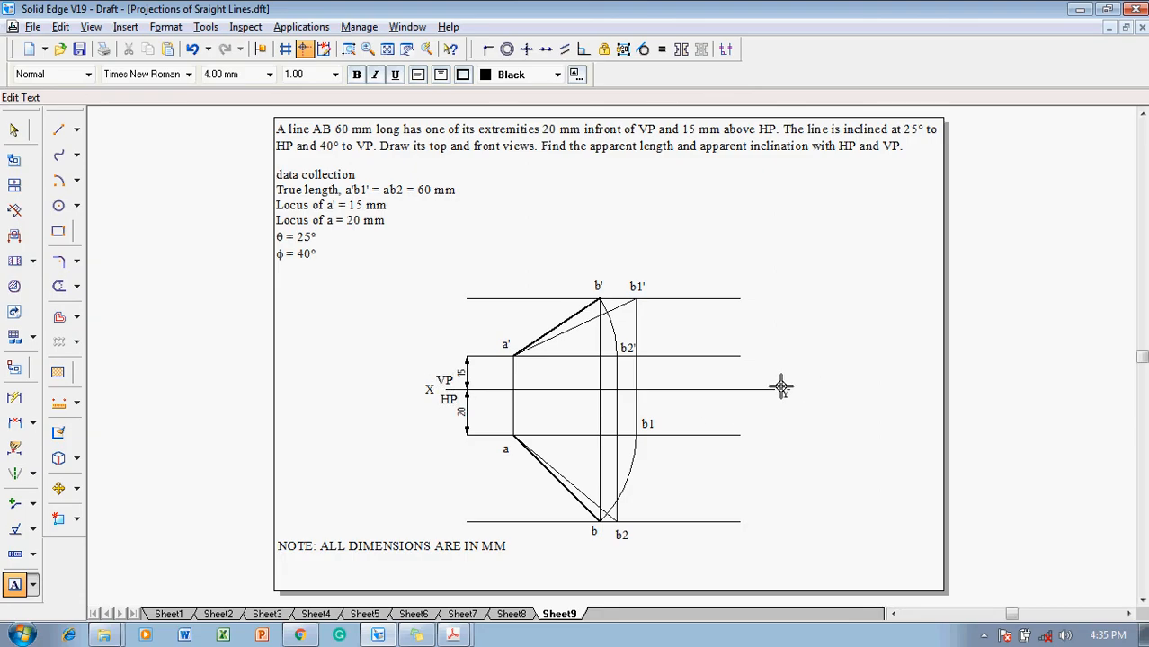
- Place the X, VP and HP labels on the reference line
click(448, 398)
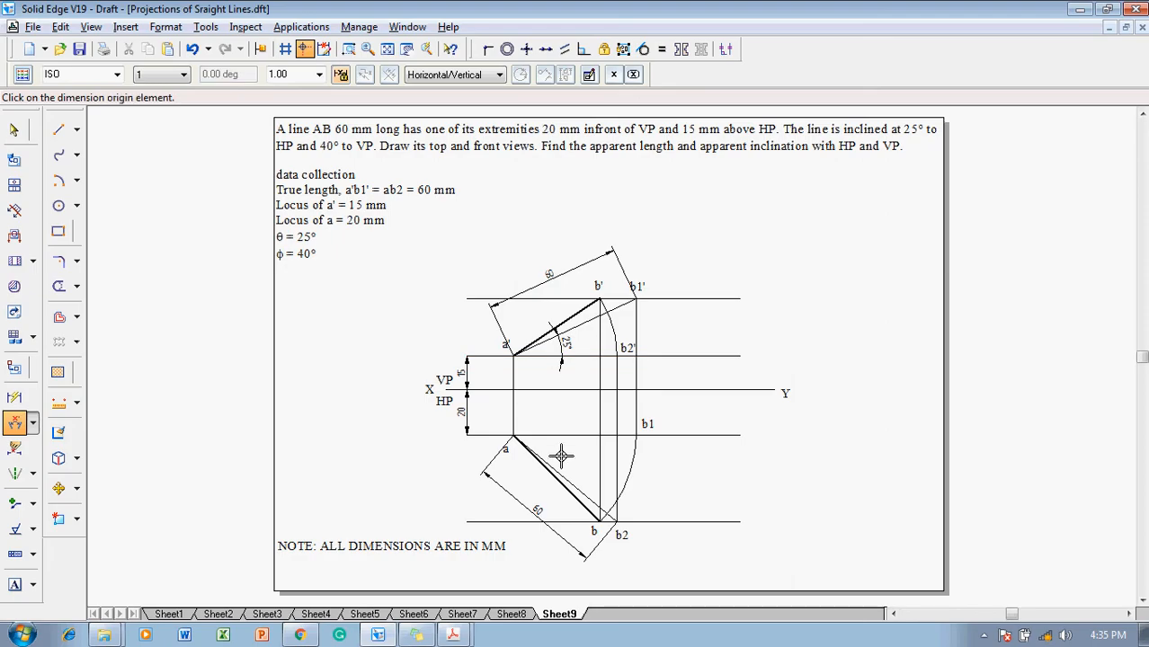
- Add the 40° angle dimension to the true-length line from a
click(562, 449)
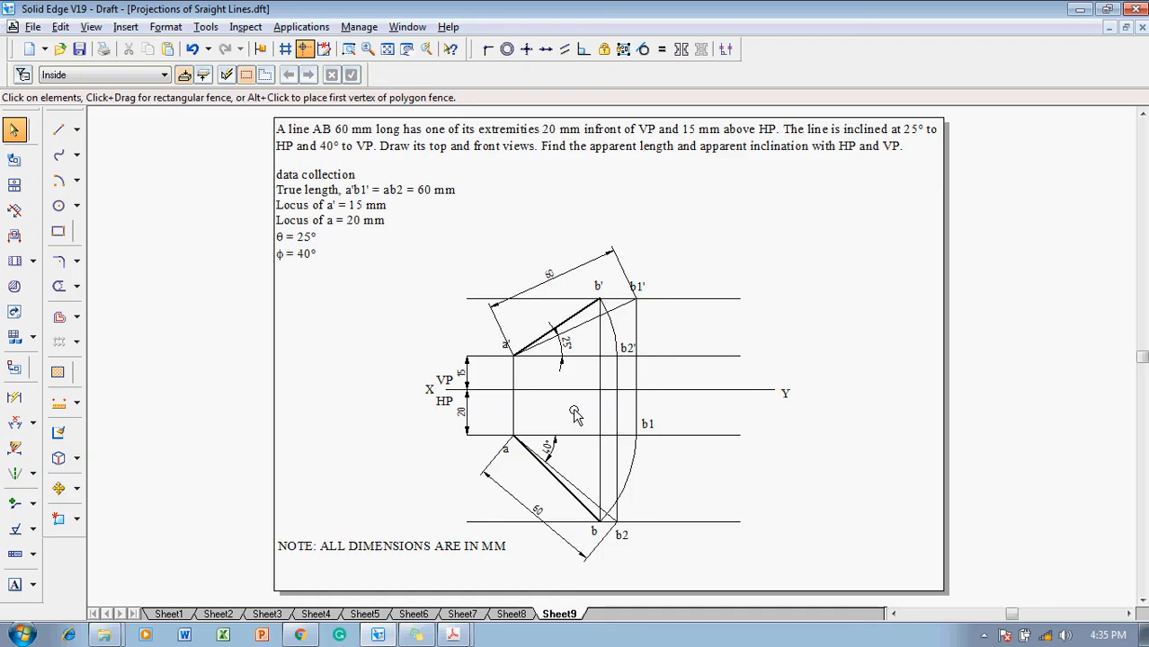
mouse_move(505, 493)
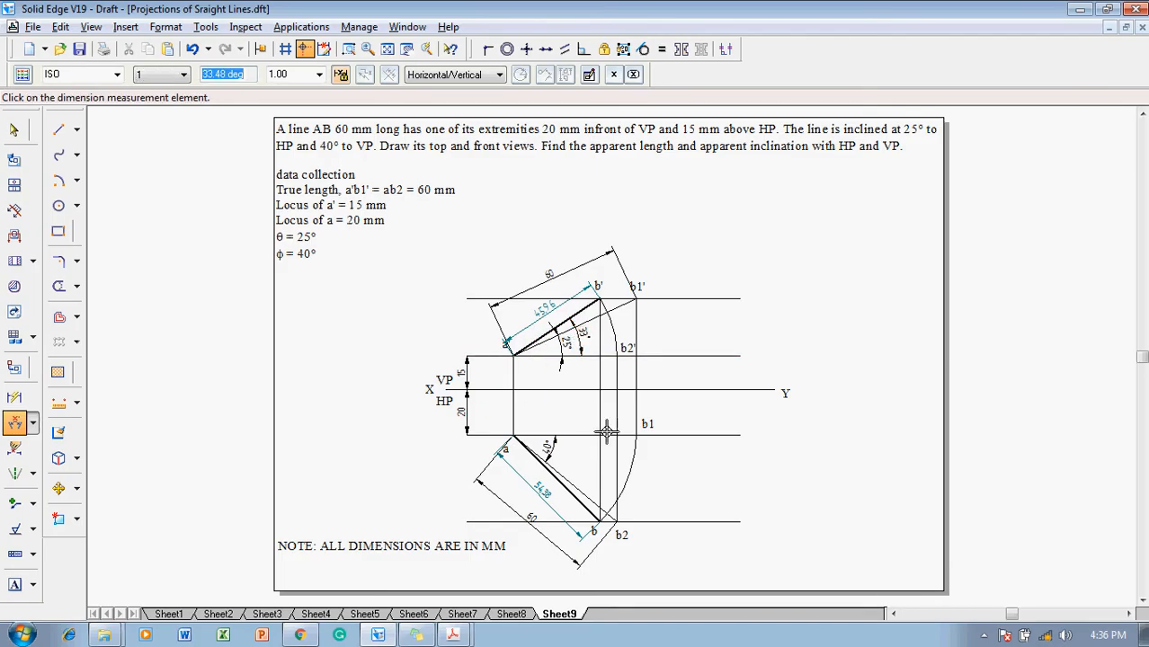
- Dimension apparent lengths 45.96 and 54.38 and apparent angles 33° and 45°
click(562, 479)
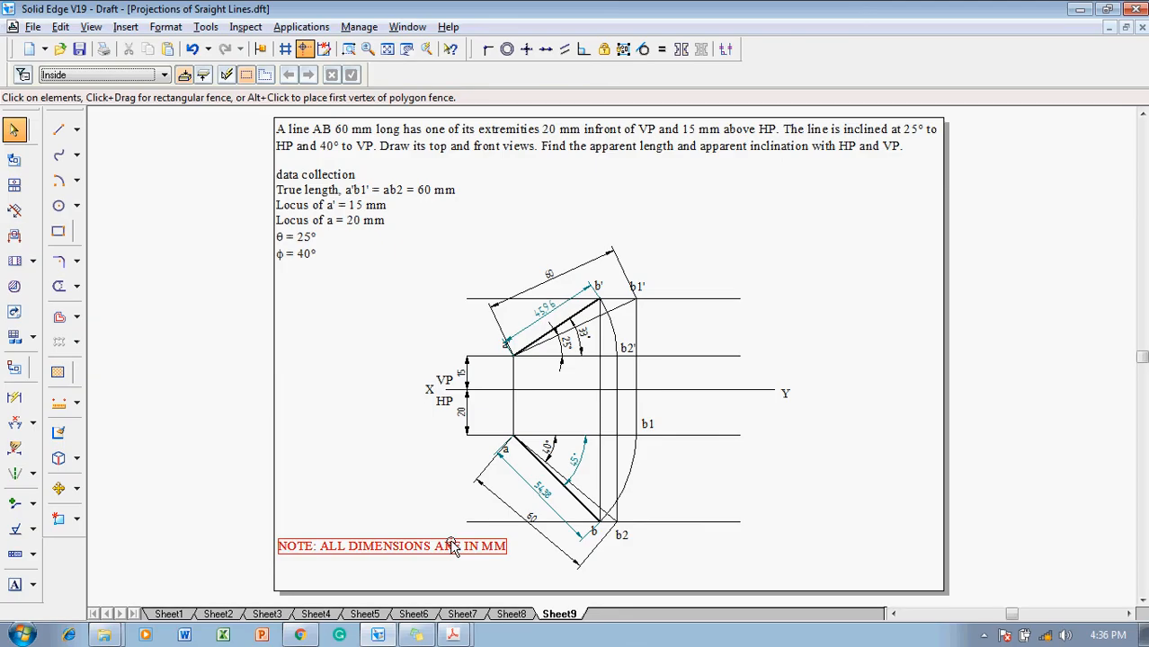
click(101, 406)
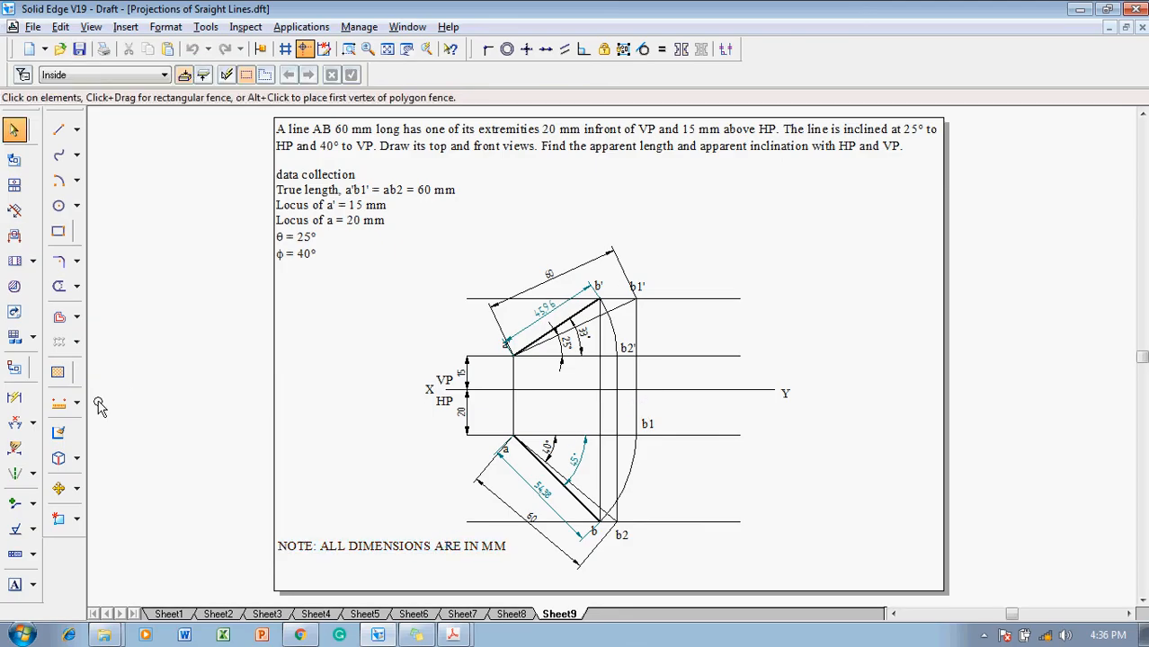
click(15, 585)
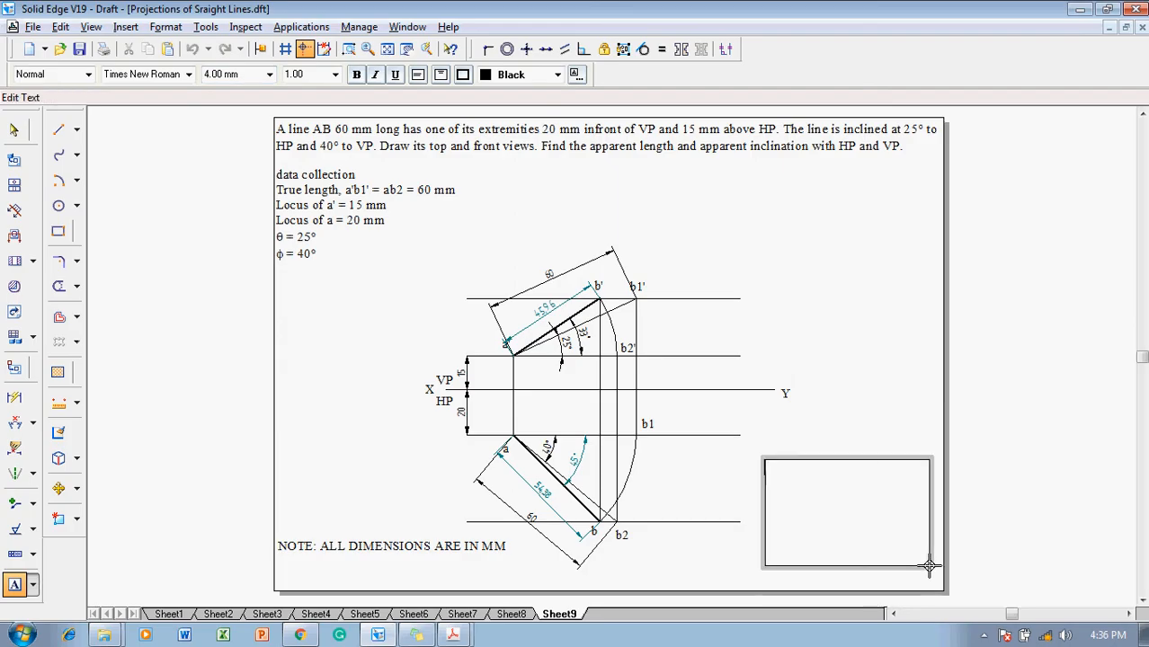
- Type the answer lines FVL = 45.96 mm and TVL = 54.38 mm
text(FVL)
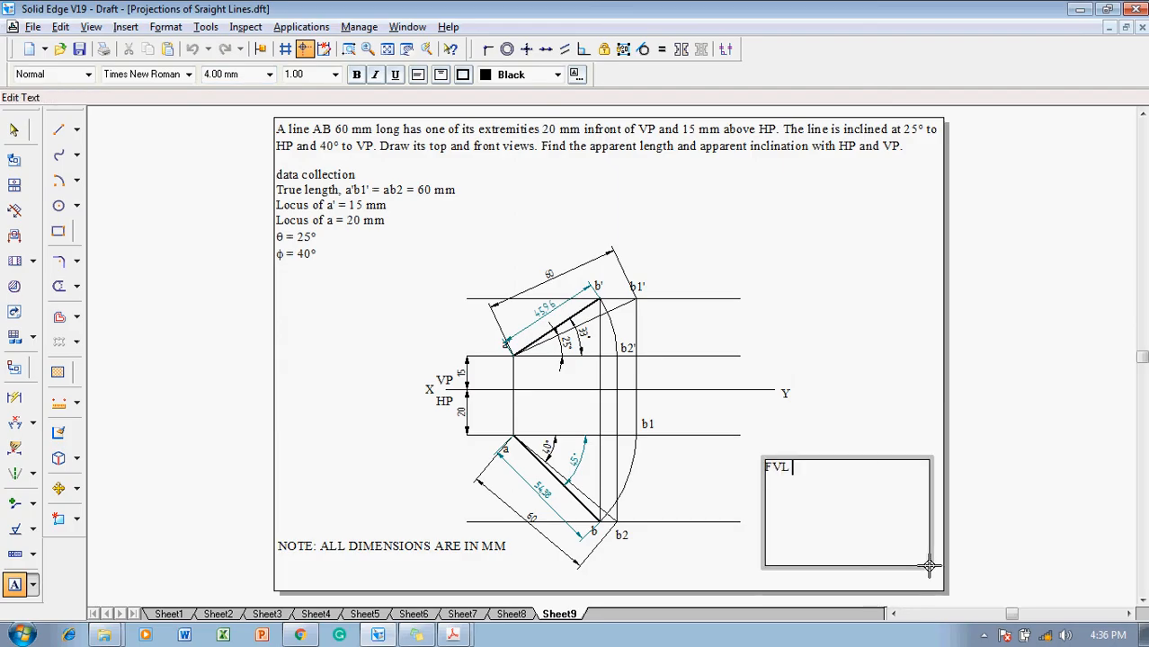
text(= 4)
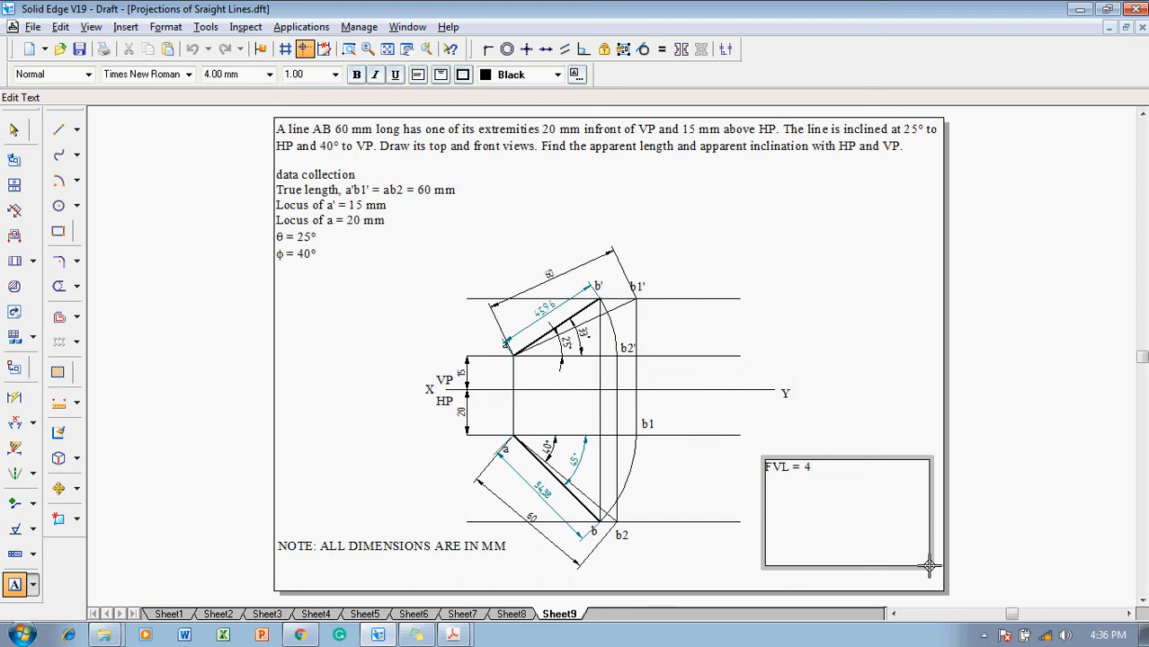
text(5.96)
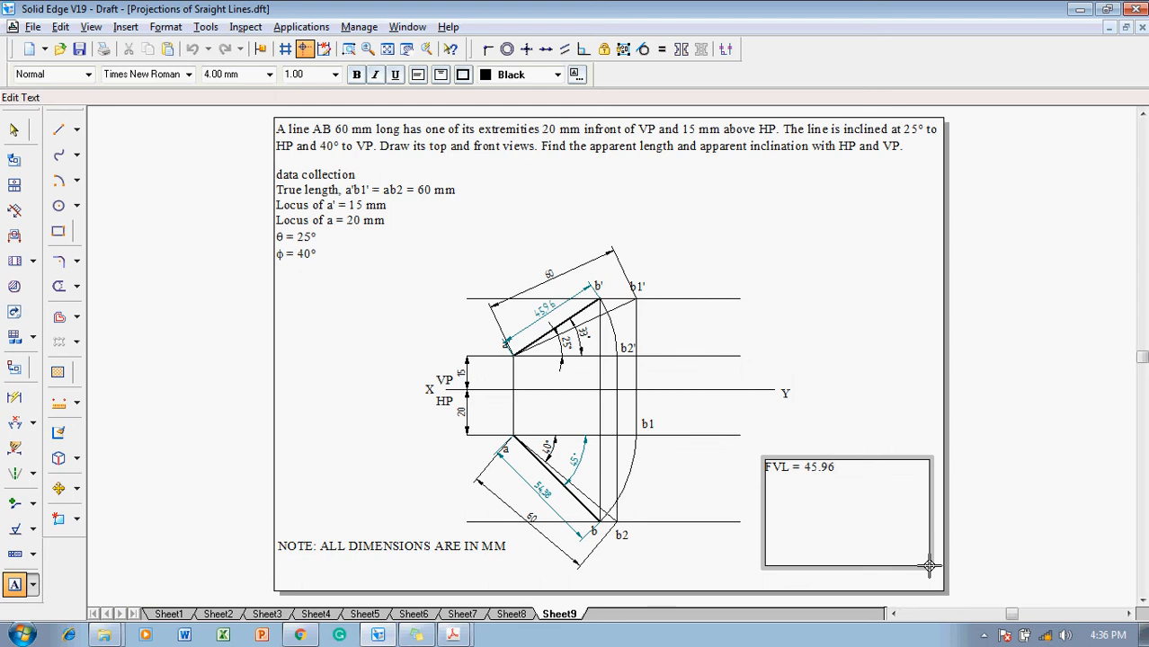
text(m)
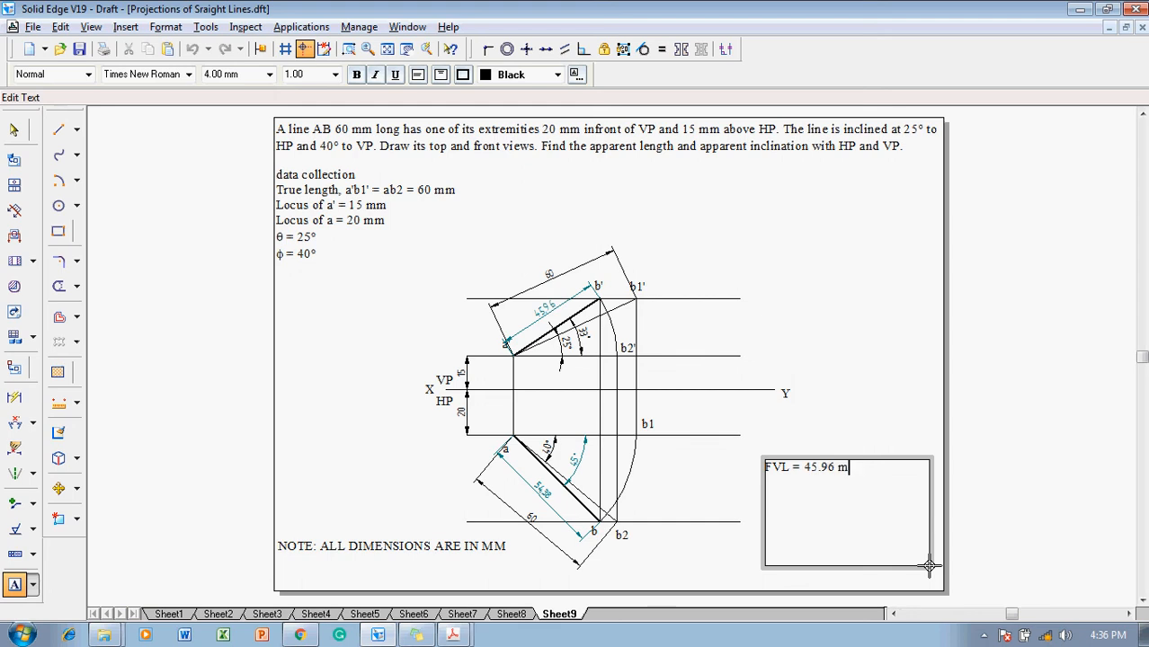
text(m)
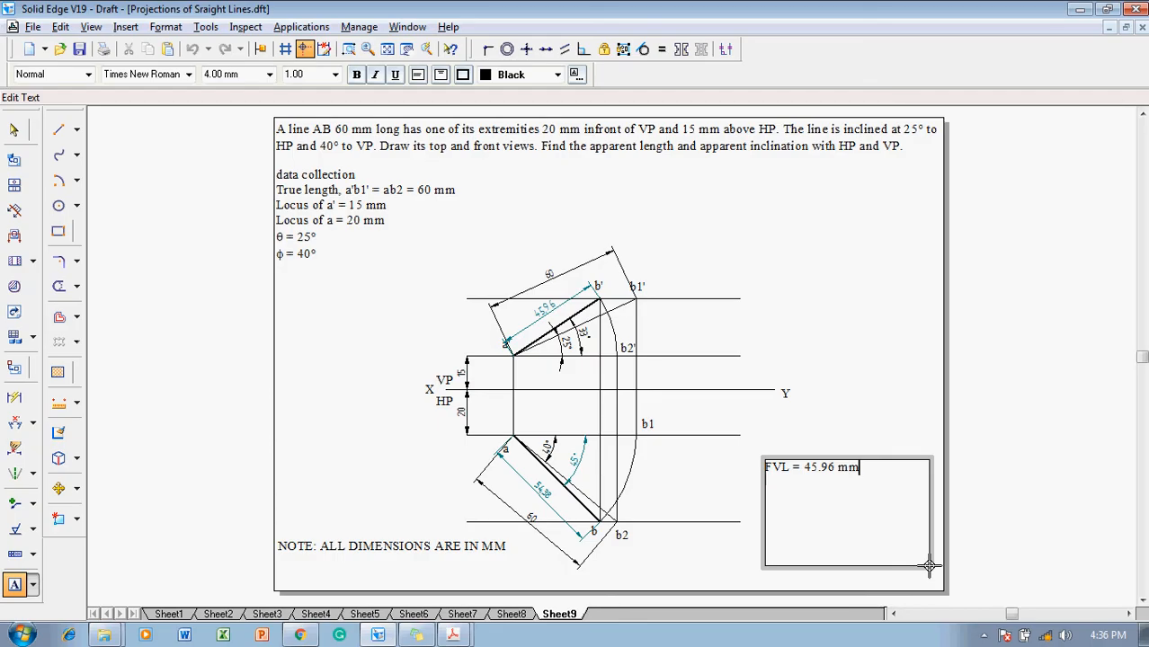
text(TVL =)
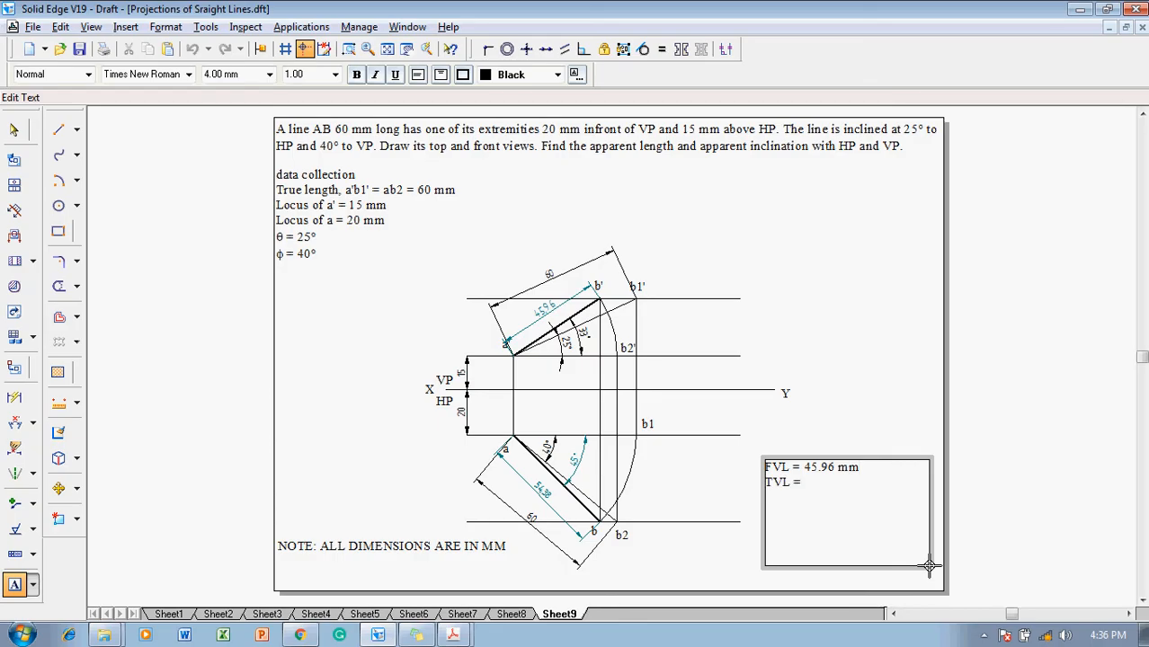
text(54.3)
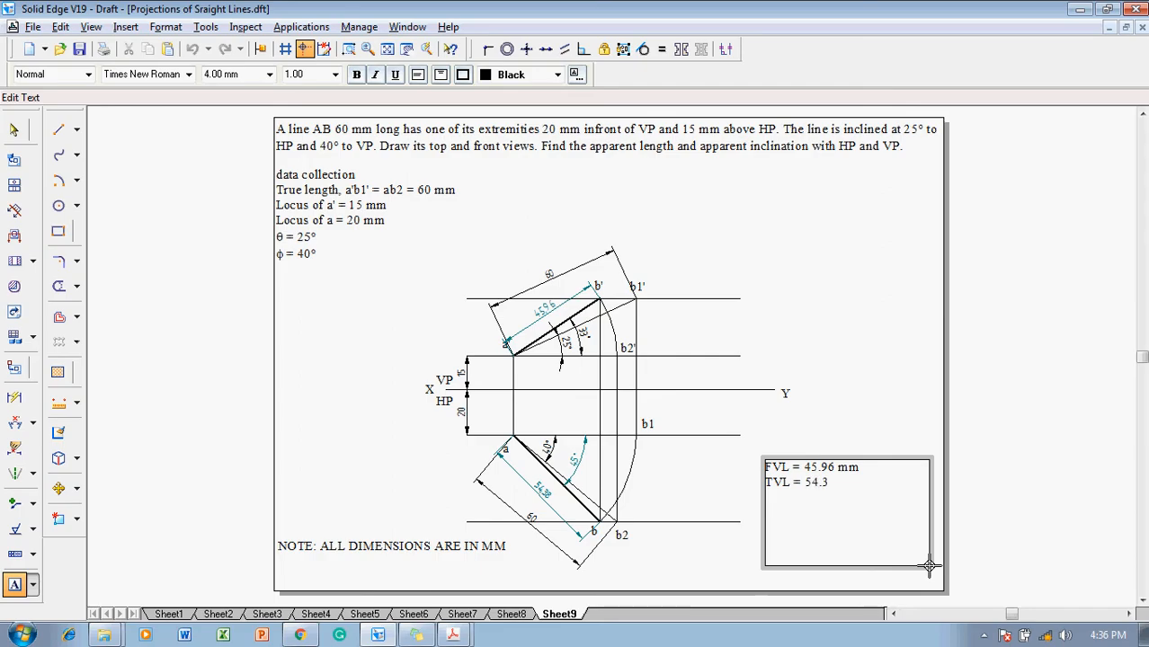
text(8)
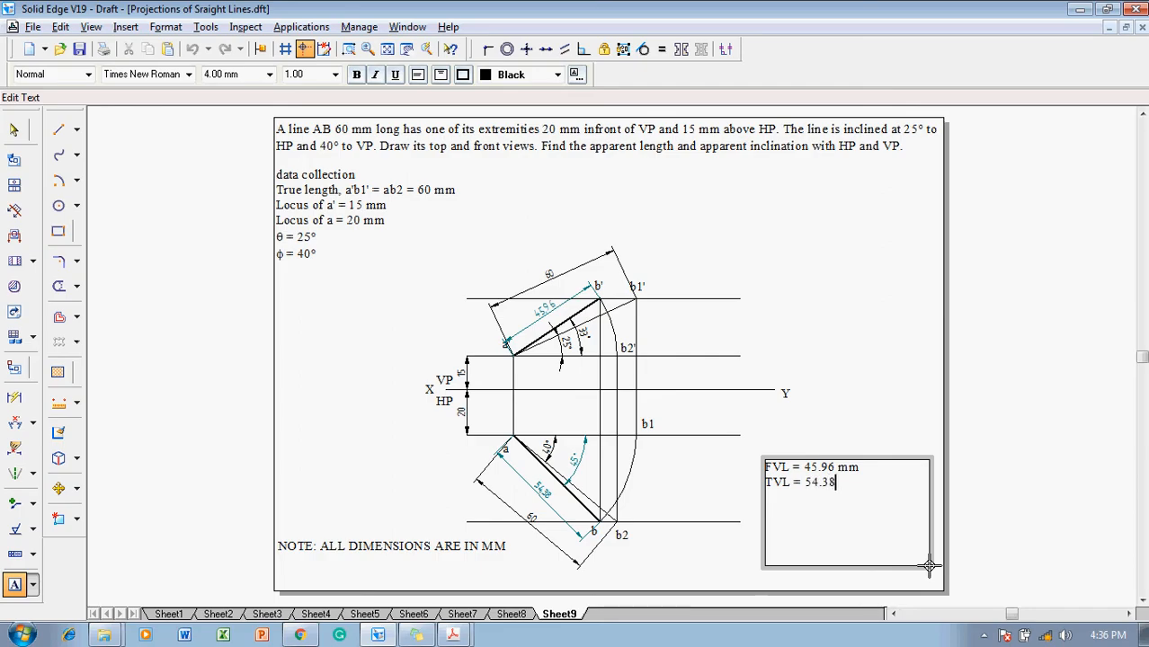
text(mm)
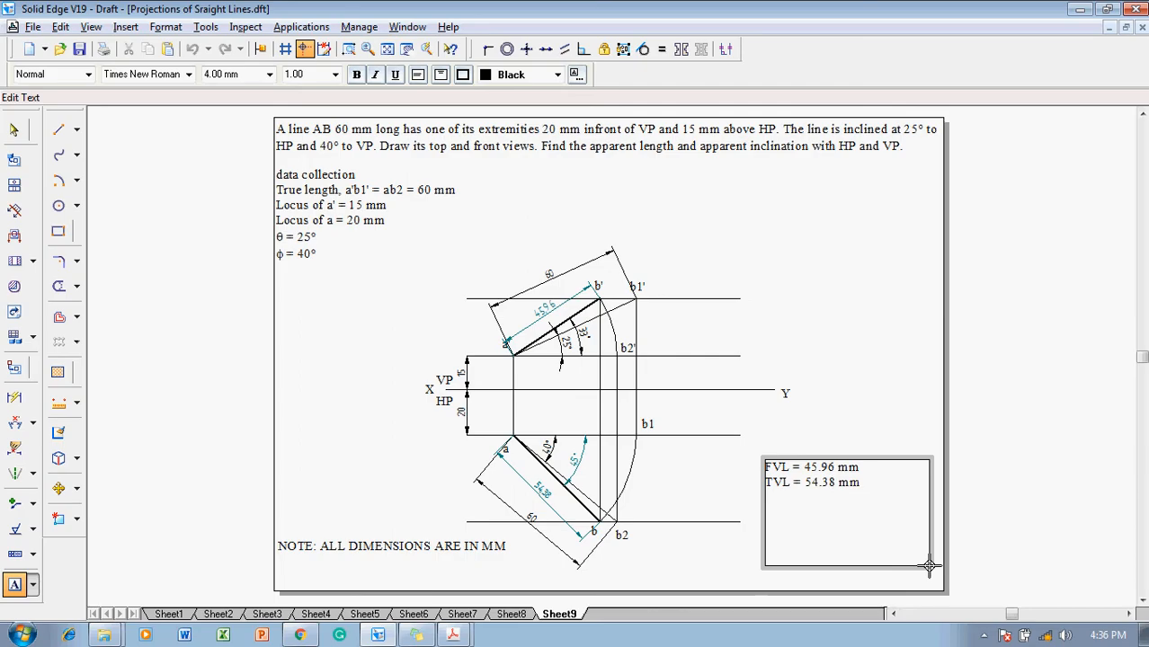
- Add the angle answers a = 33 and b = 45
text(a =)
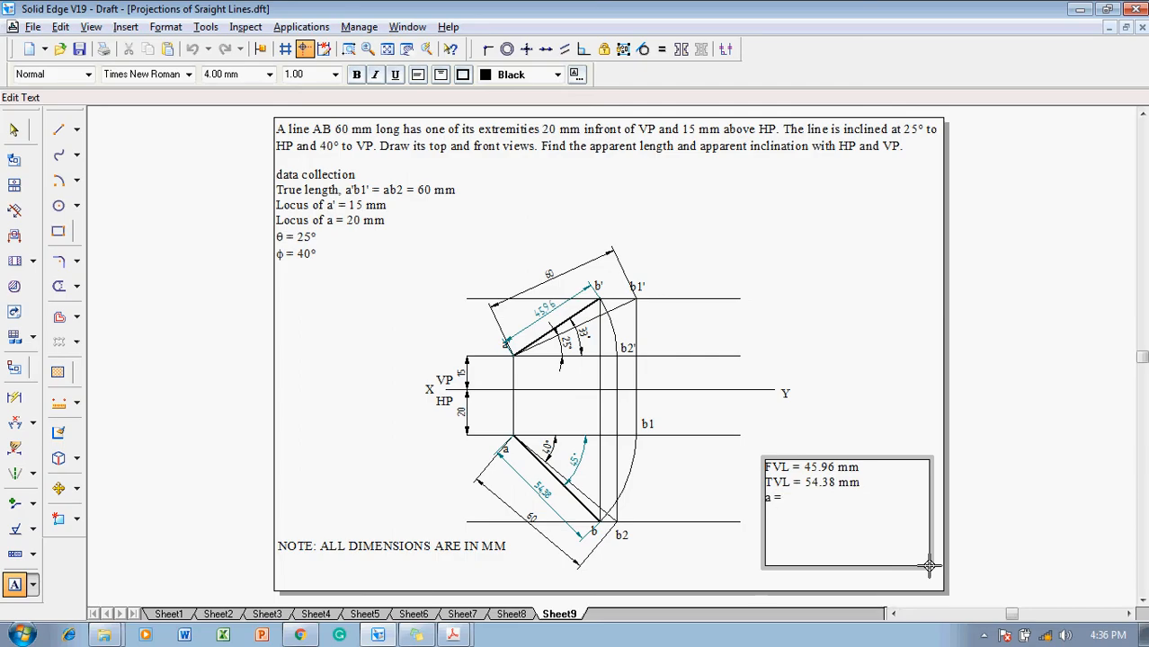
text(33)
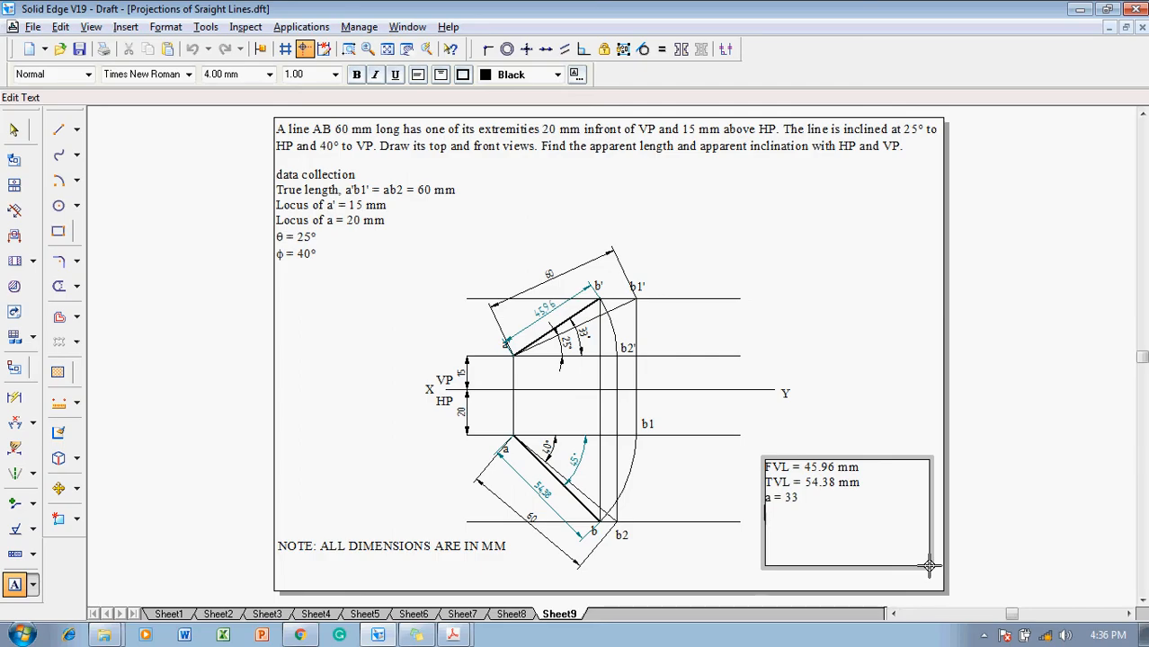
text(b =)
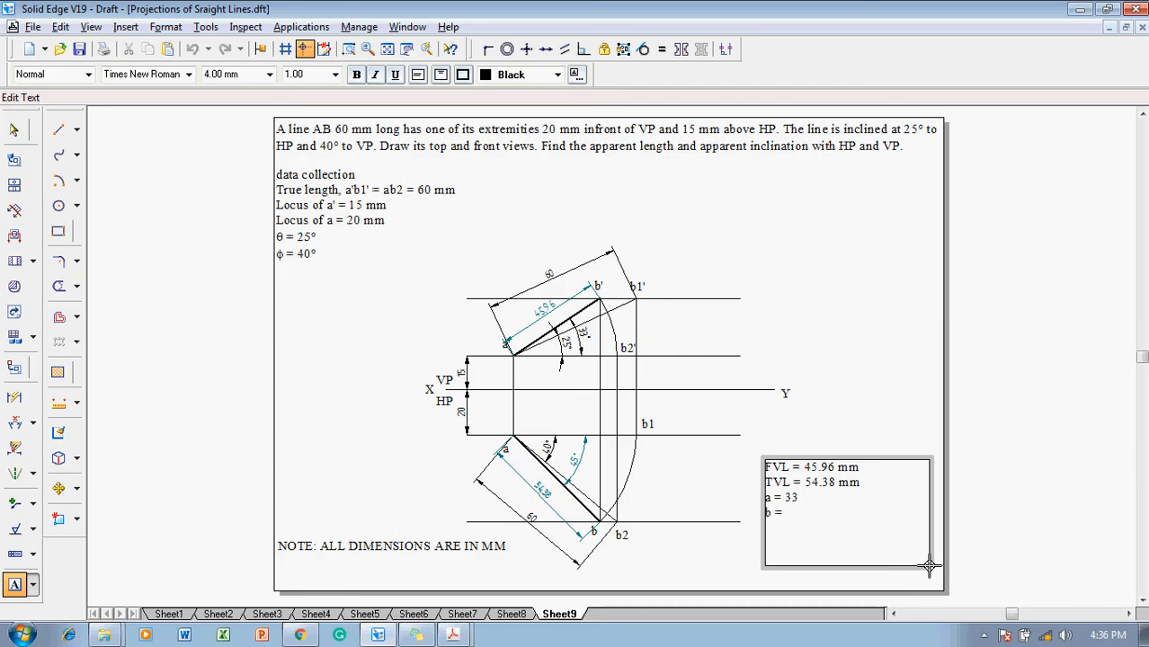
text(45)
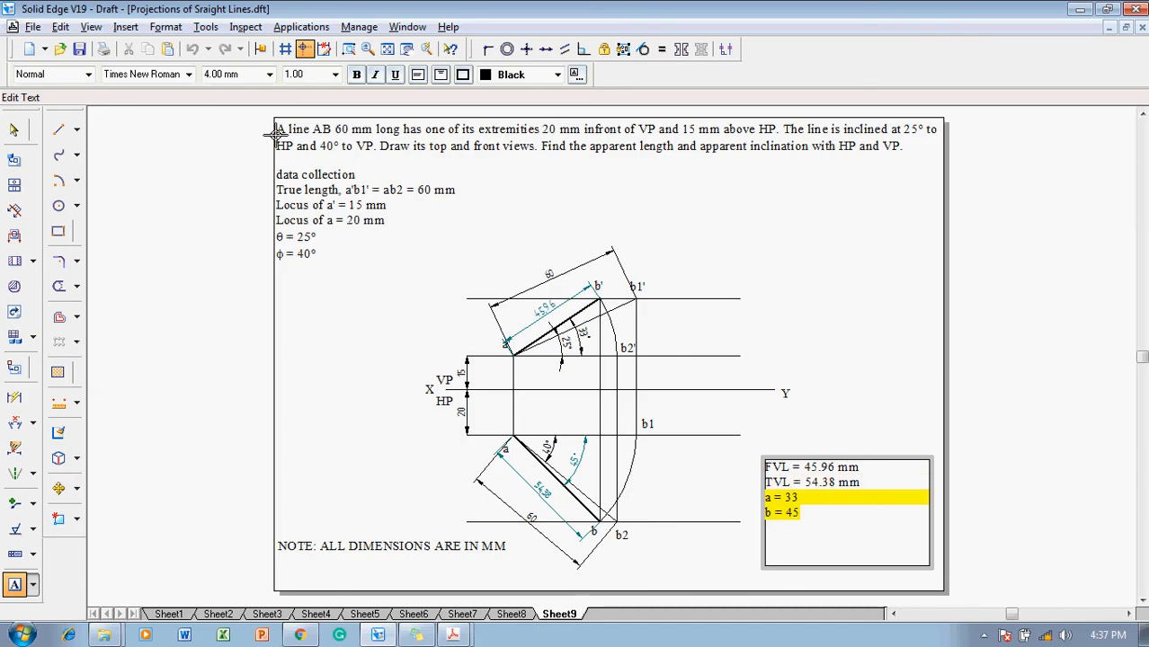
- Apply the Symbol font to the a and b answer lines, giving α = 33 and β = 45
click(187, 74)
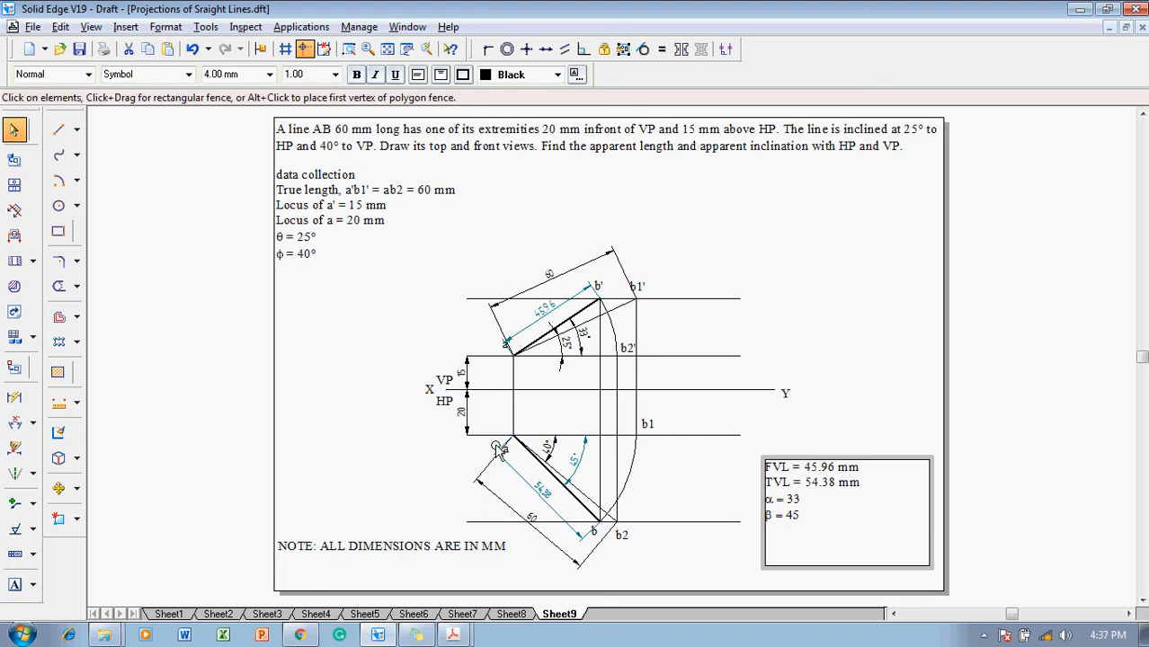
click(15, 584)
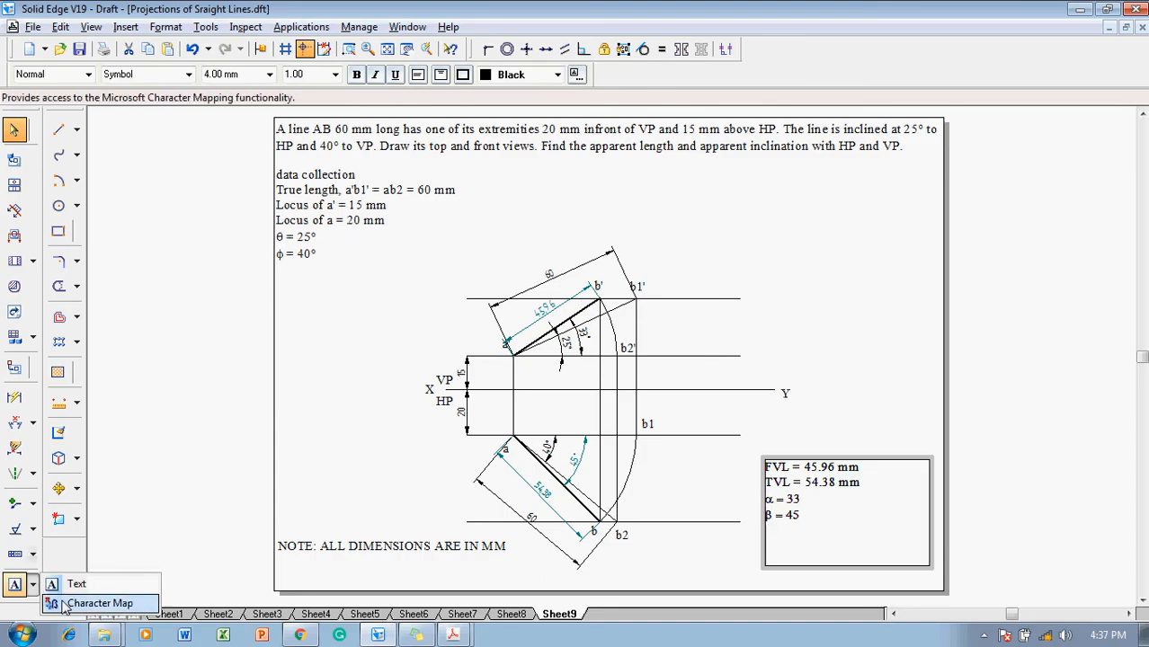
- Copy a degree sign from Character Map and paste it into the answer box
click(101, 603)
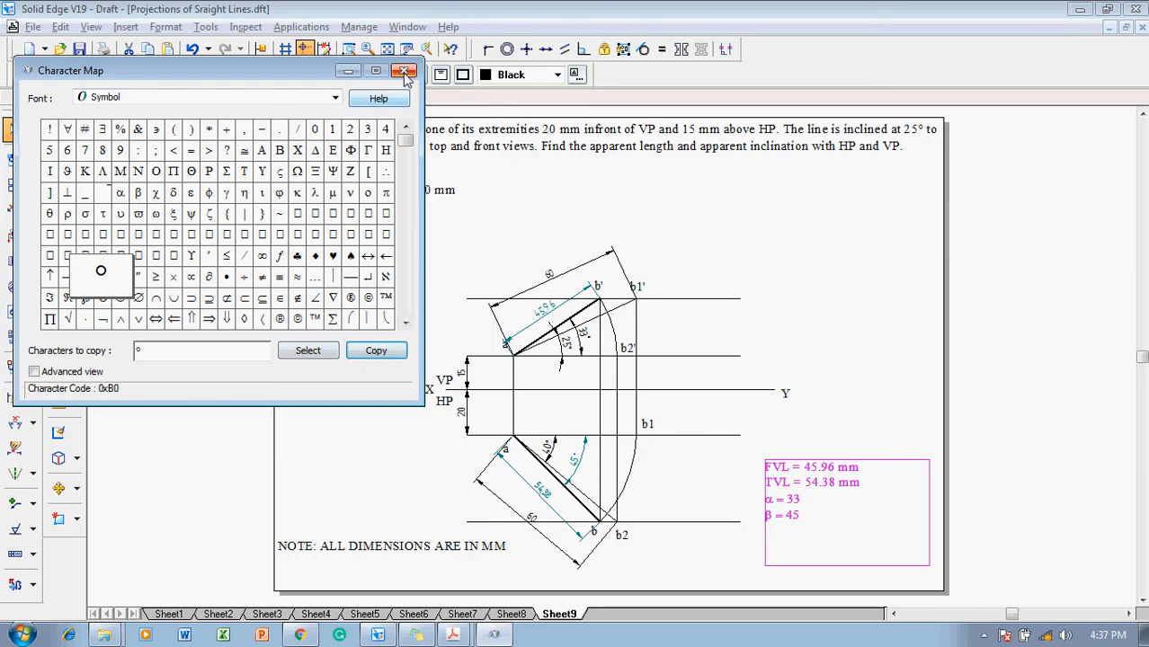
click(404, 70)
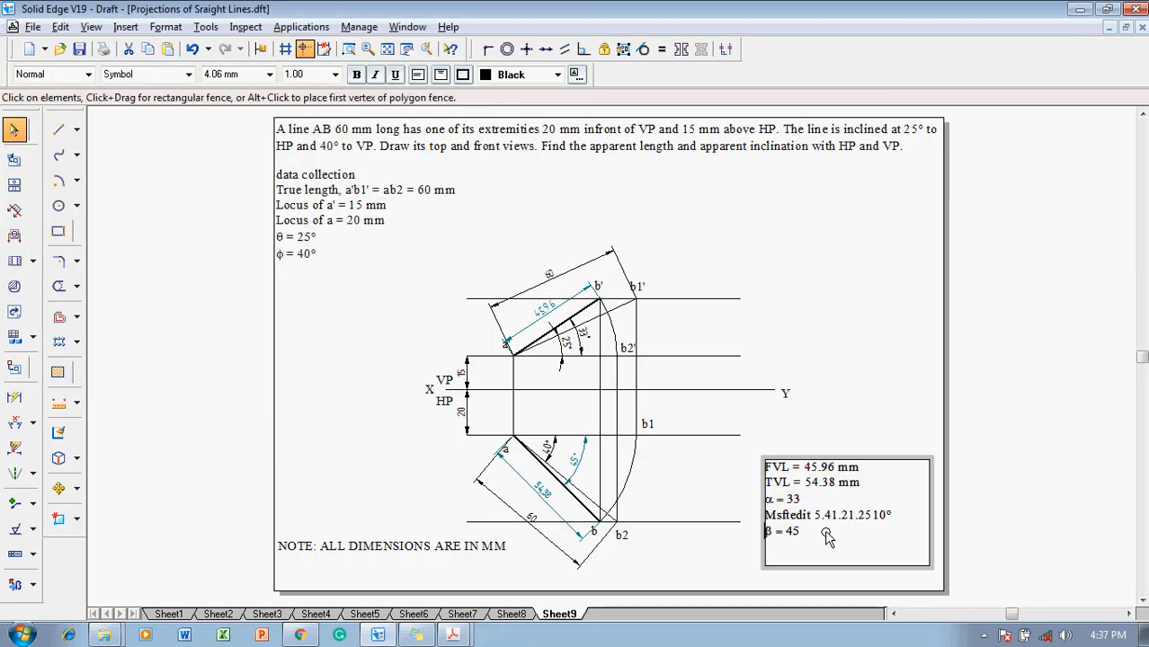
text(0)
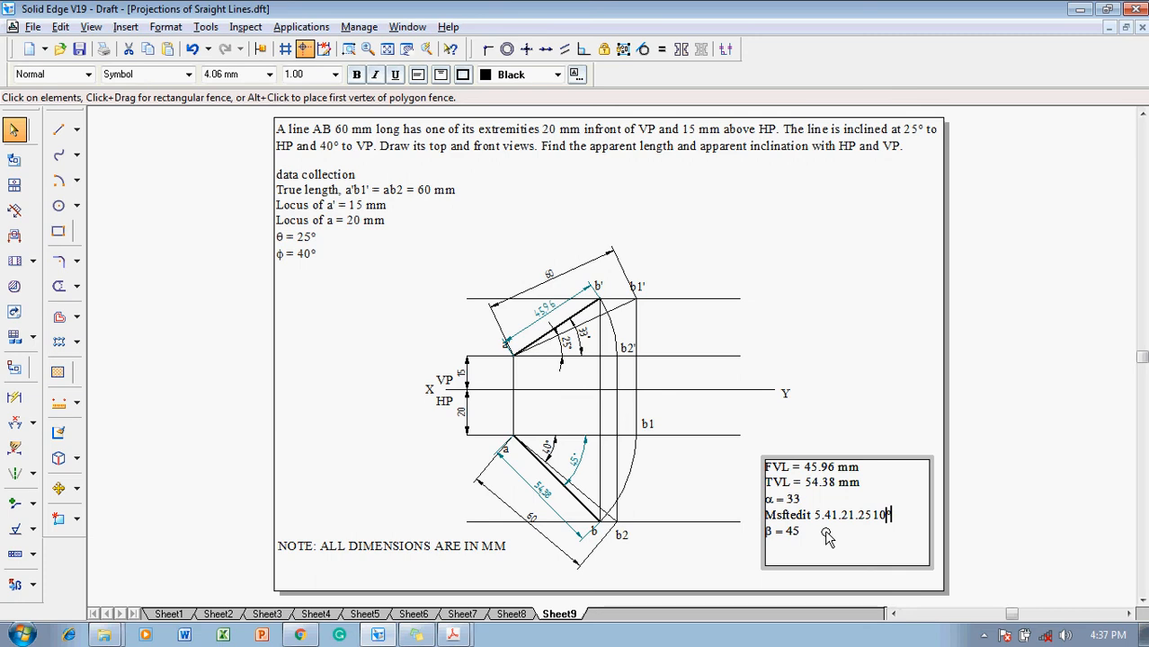